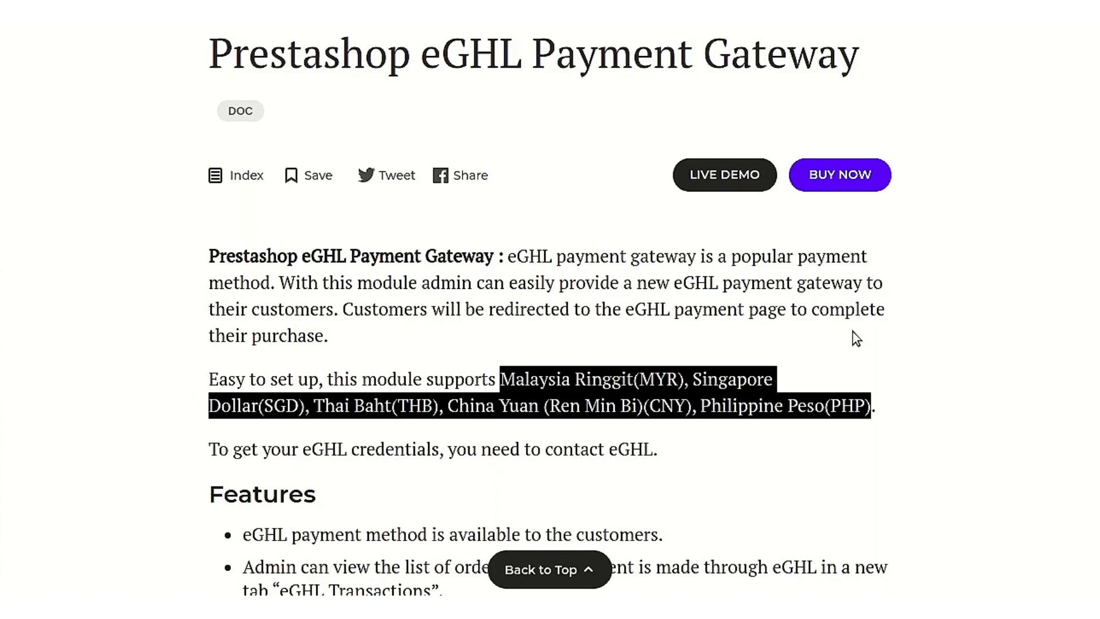
pyautogui.moveTo(419, 430)
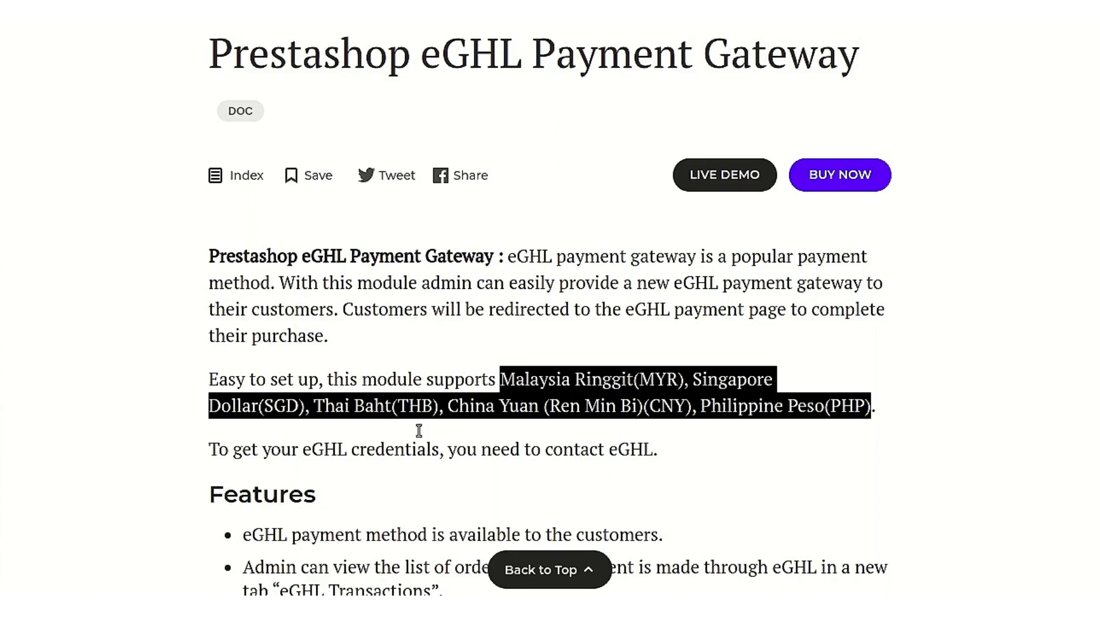
pyautogui.moveTo(878, 417)
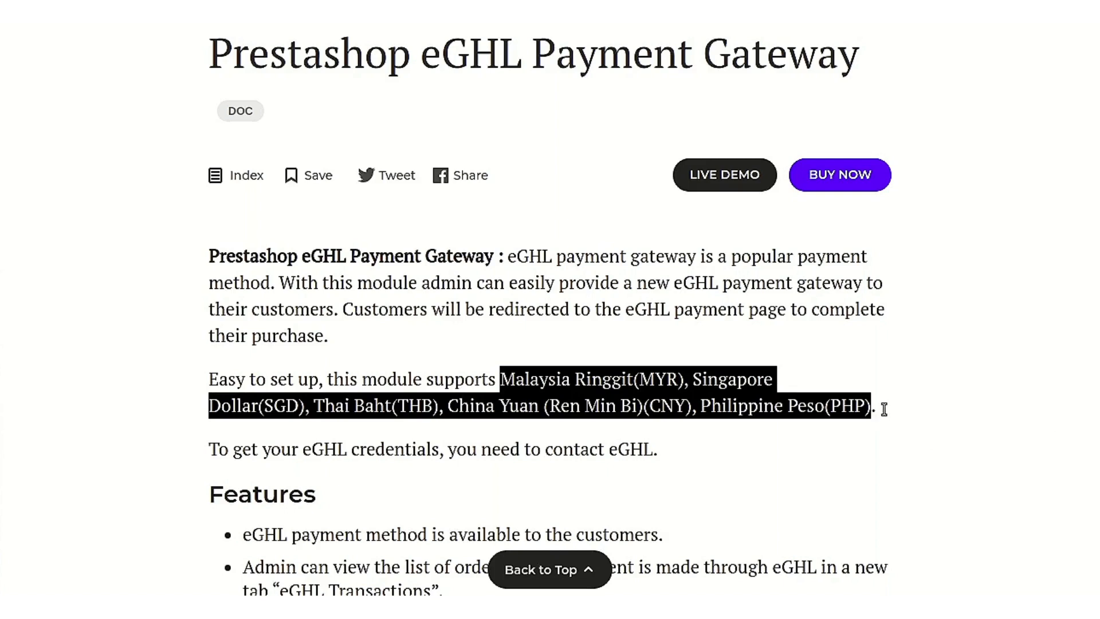
pyautogui.moveTo(524, 125)
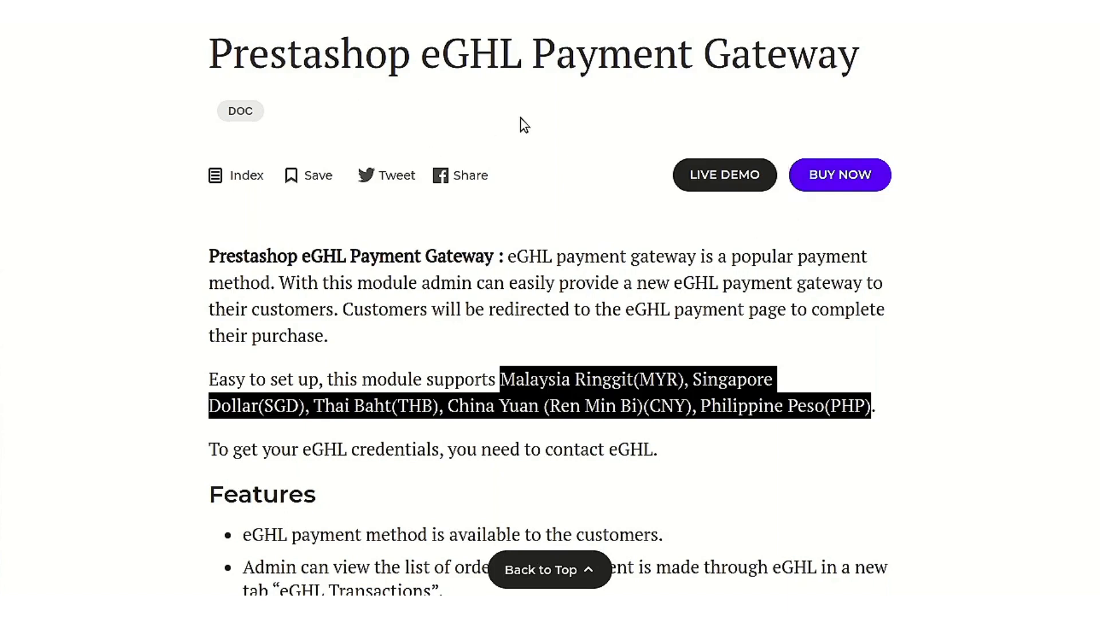
pyautogui.moveTo(577, 90)
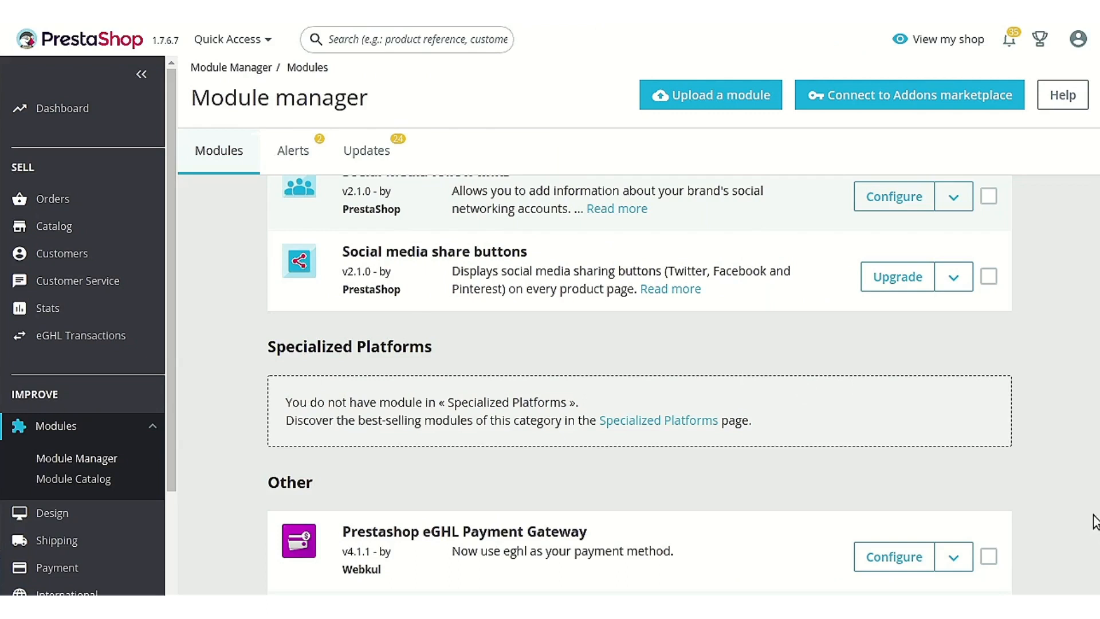
pyautogui.moveTo(893, 557)
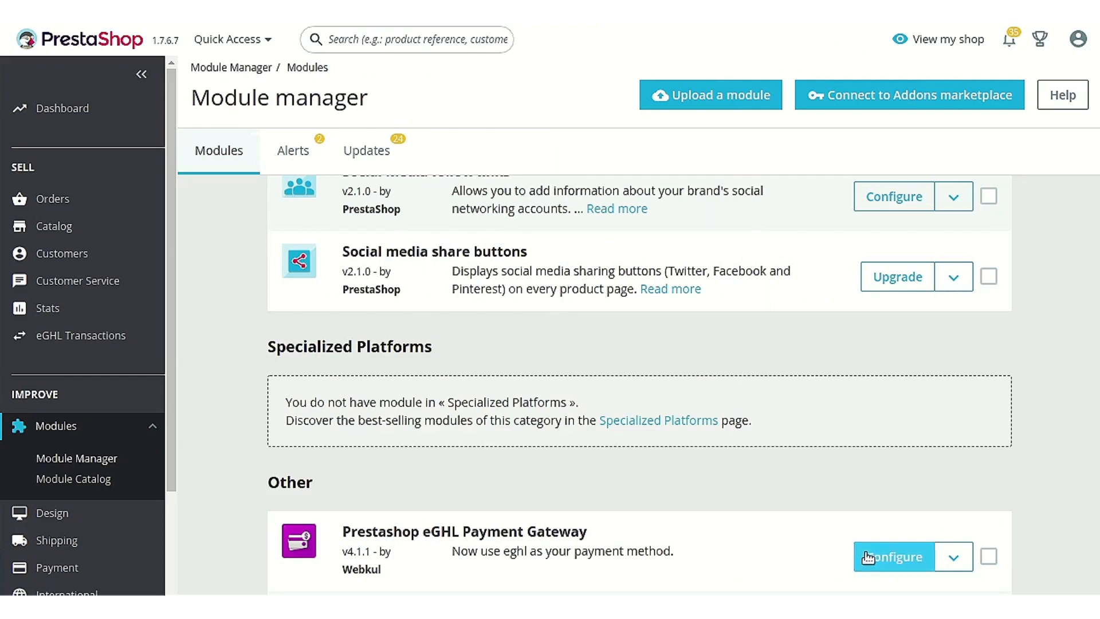
pyautogui.moveTo(612, 506)
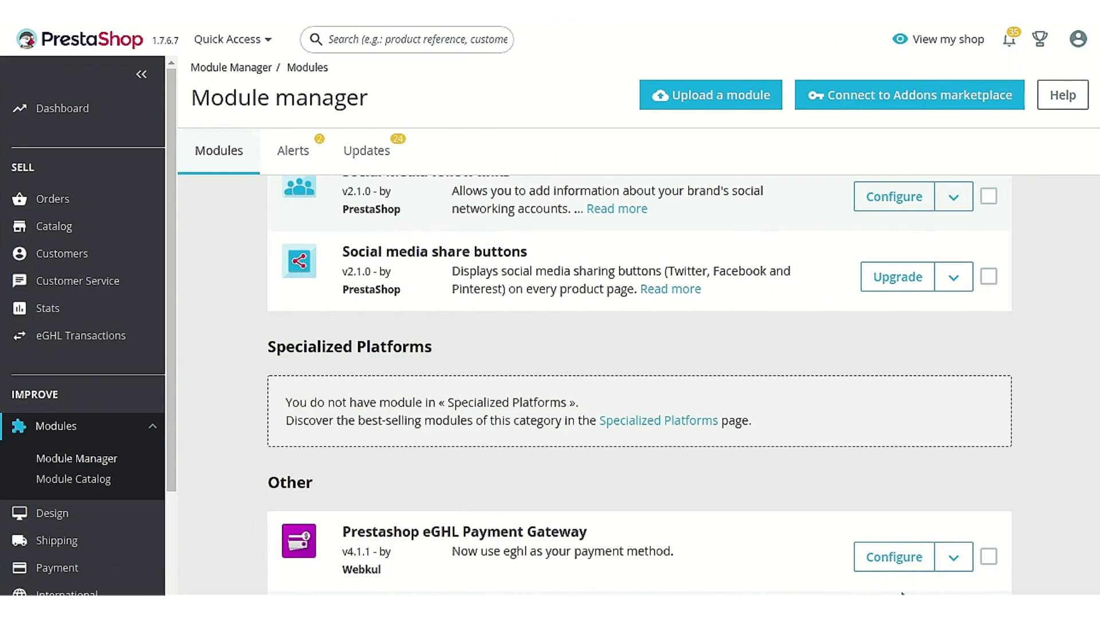
# Open Configure on the Prestashop eGHL Payment Gateway module under Other in Module Manager.
pyautogui.click(893, 557)
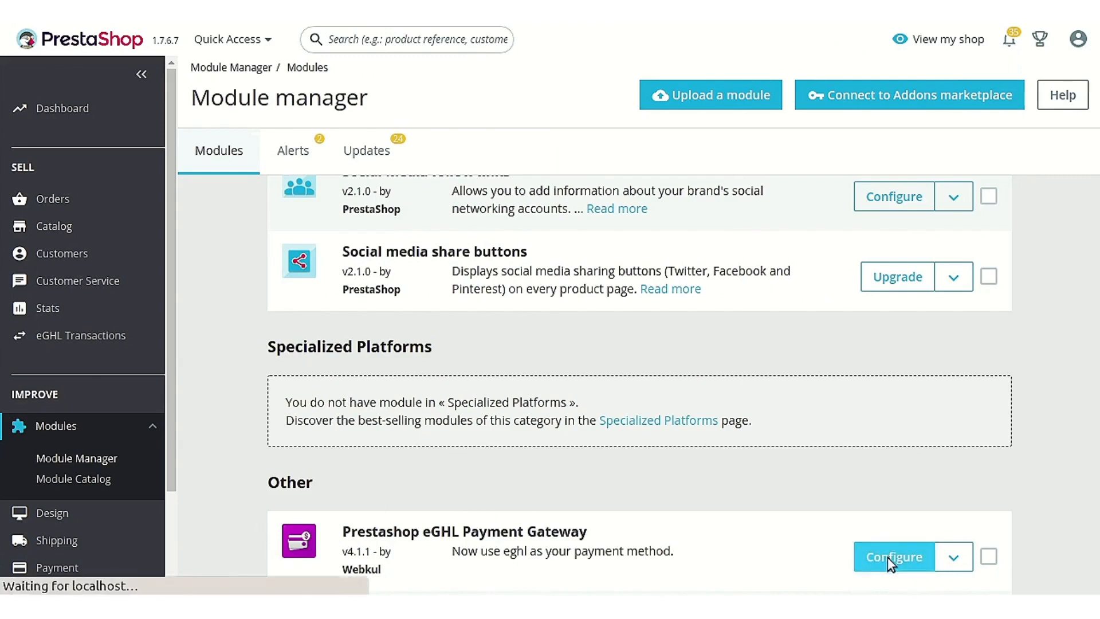
pyautogui.click(893, 557)
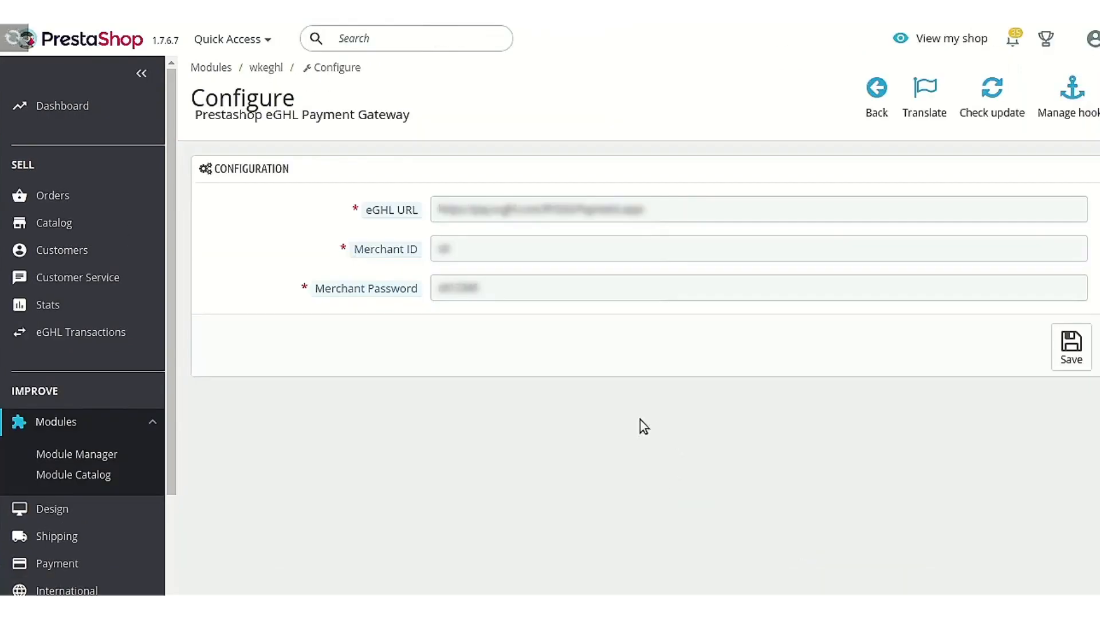
pyautogui.moveTo(462, 356)
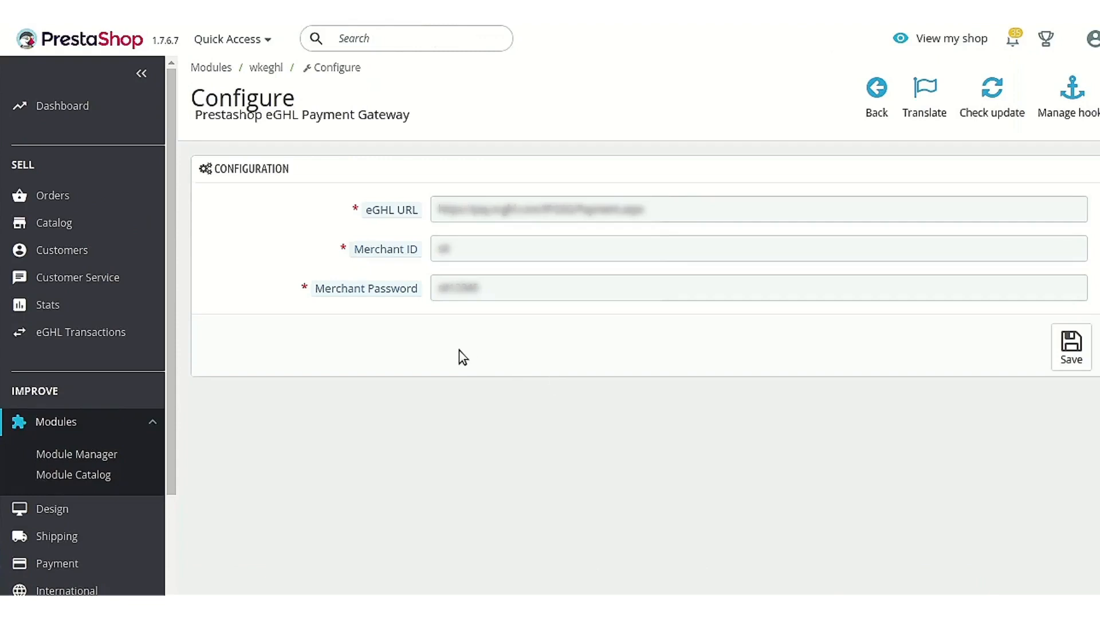
pyautogui.moveTo(466, 354)
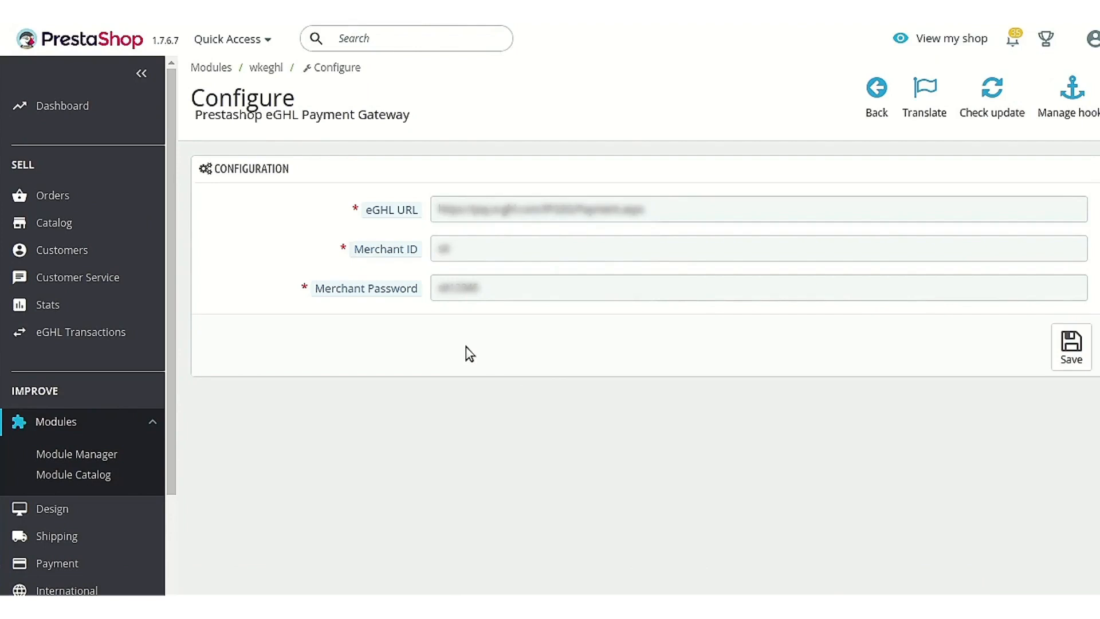
pyautogui.moveTo(295, 271)
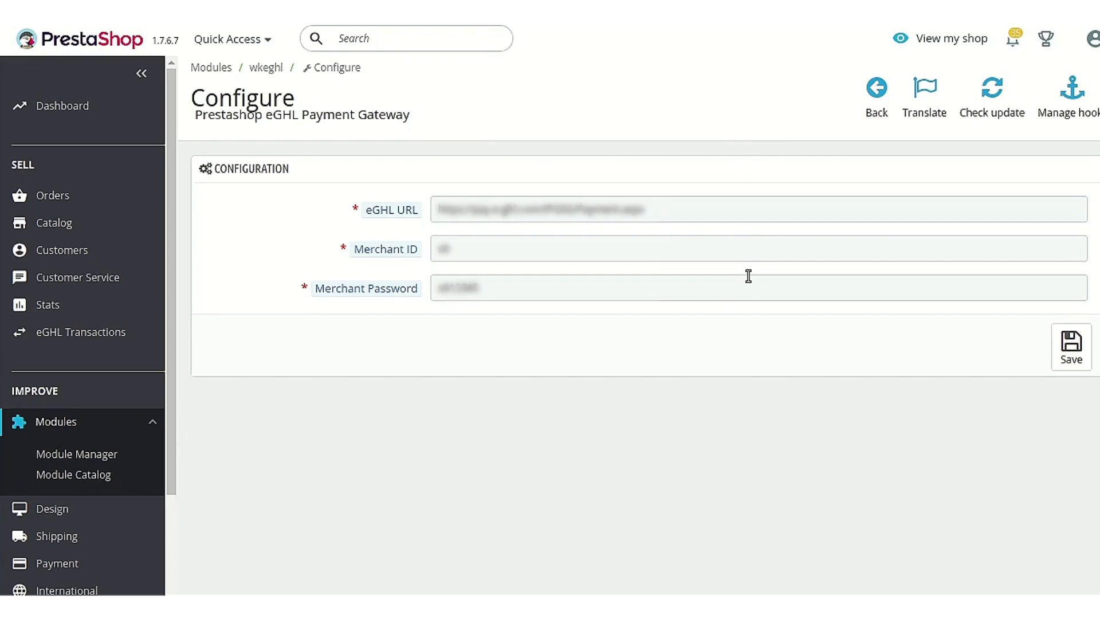
pyautogui.moveTo(803, 193)
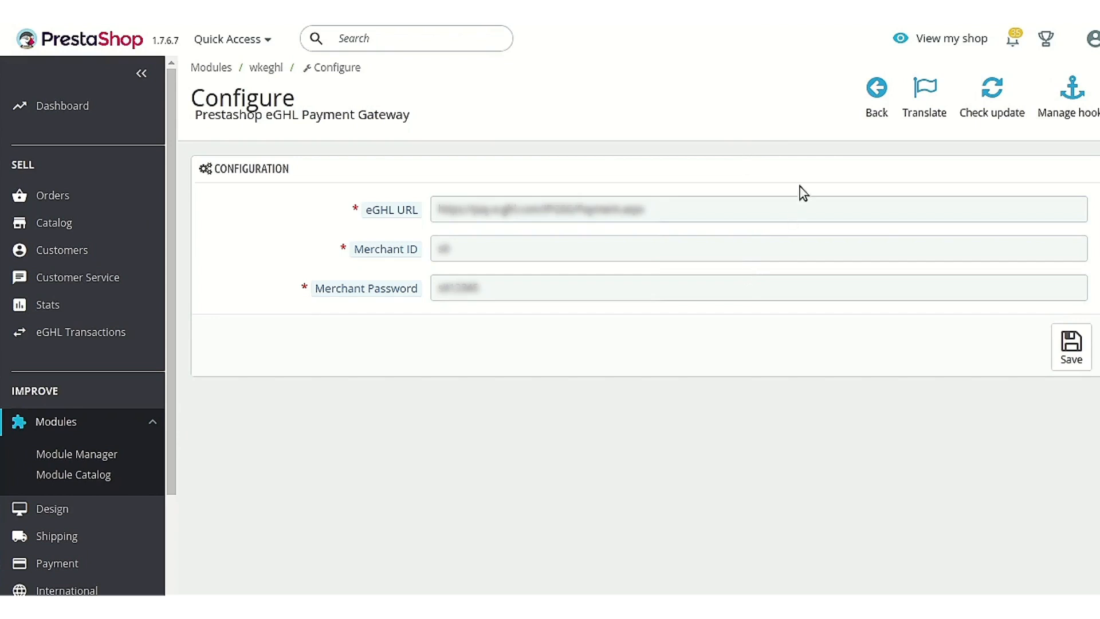
pyautogui.moveTo(796, 261)
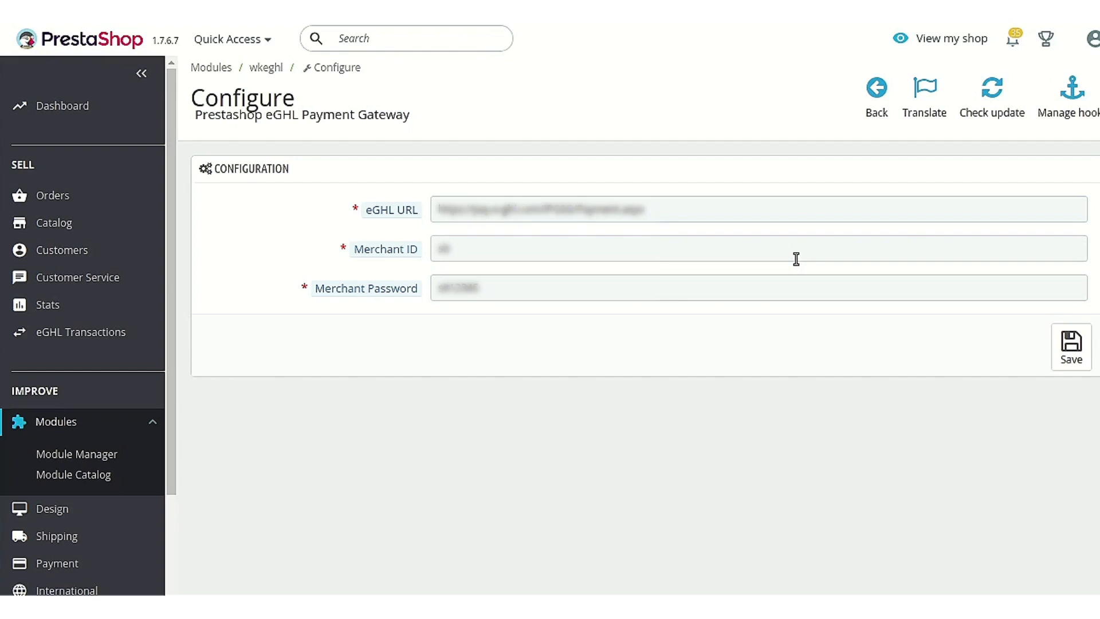
pyautogui.moveTo(677, 280)
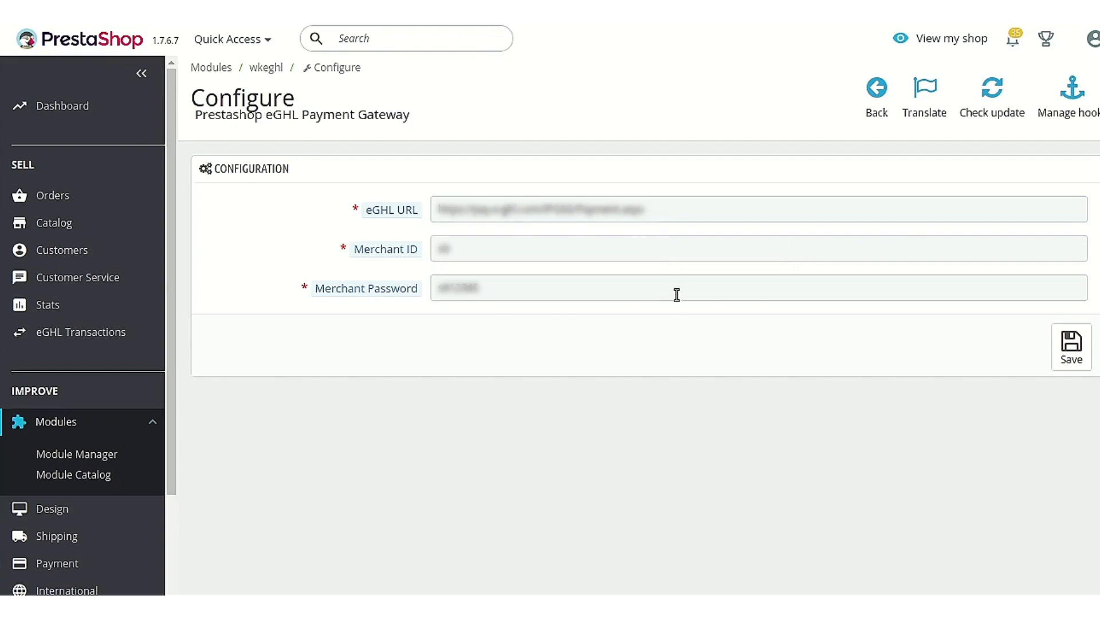
pyautogui.moveTo(688, 272)
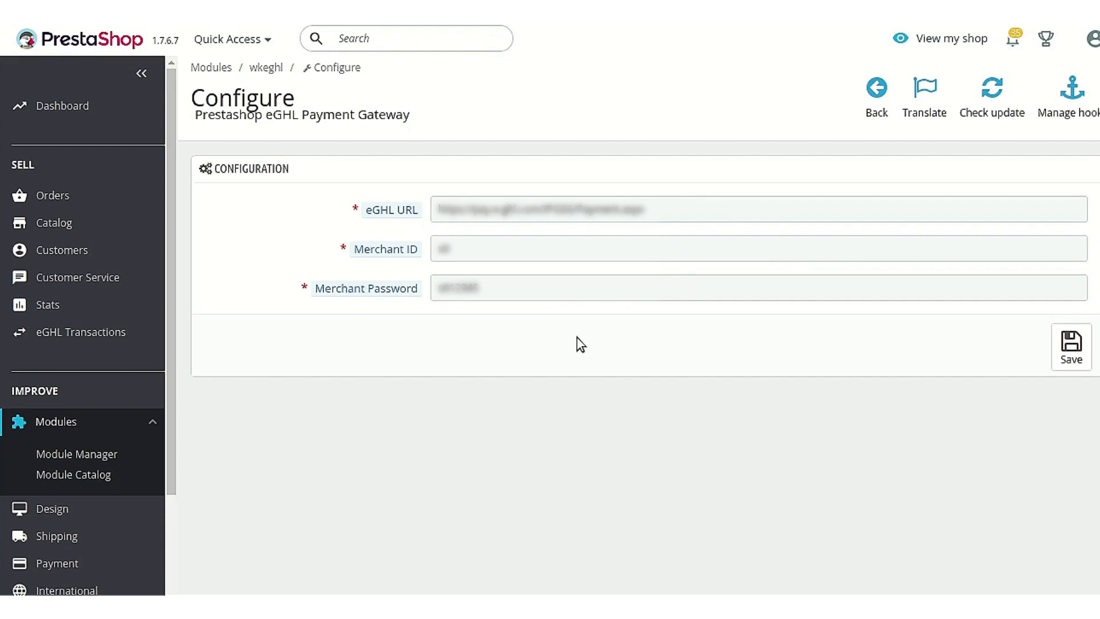
pyautogui.moveTo(450, 328)
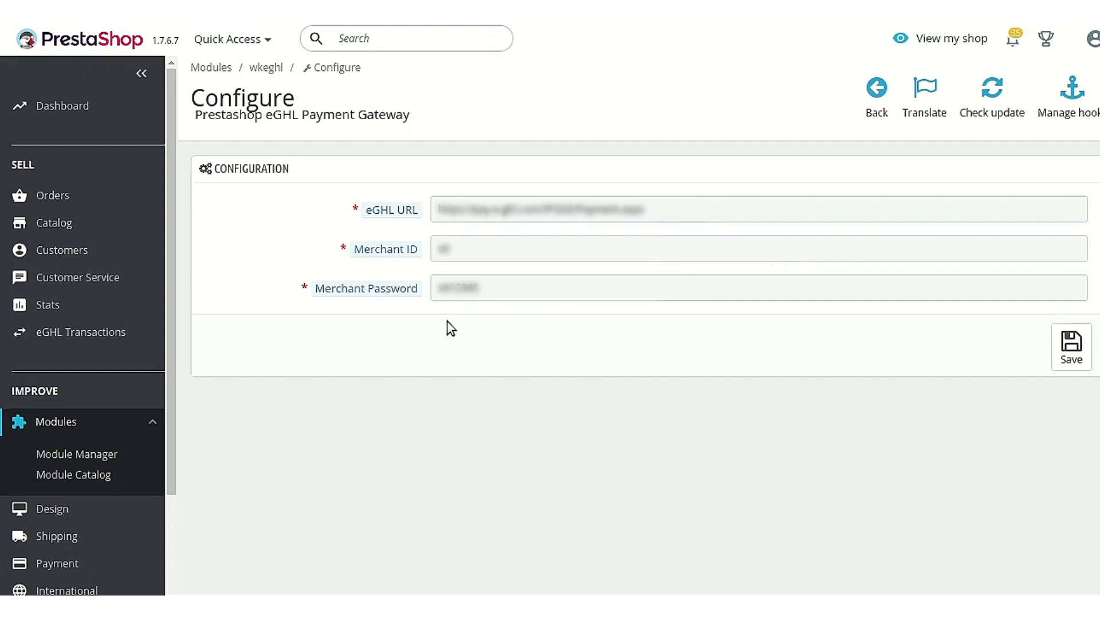
pyautogui.moveTo(80, 333)
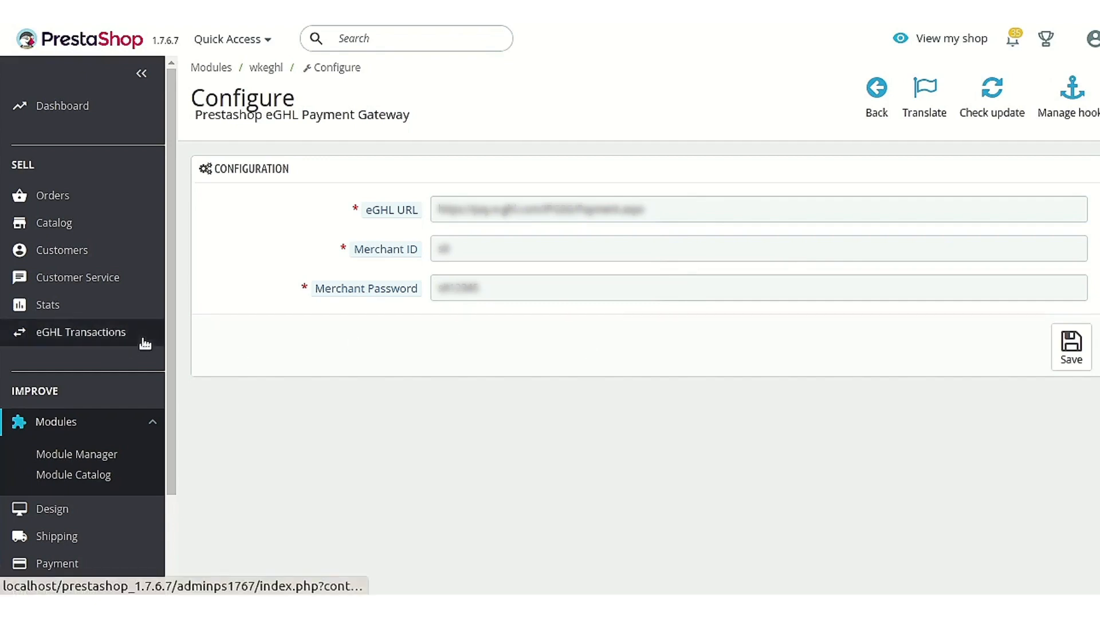
pyautogui.moveTo(80, 333)
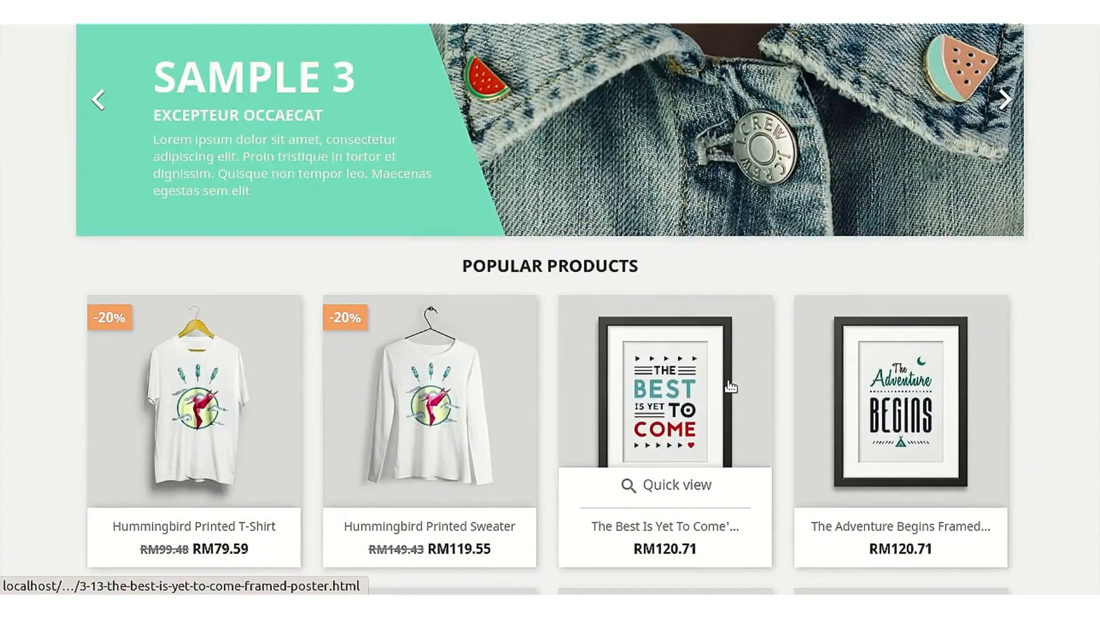
# Add 'The Best Is Yet To Come' Framed Poster to the cart and raise its quantity to 2 (RM241.42).
pyautogui.click(664, 402)
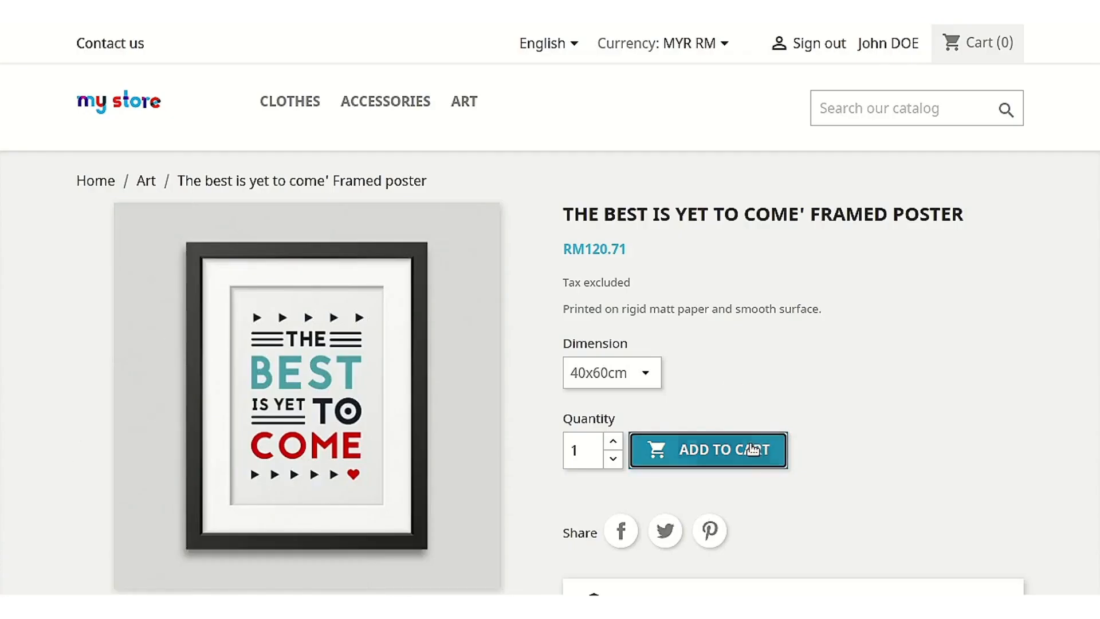
pyautogui.click(708, 450)
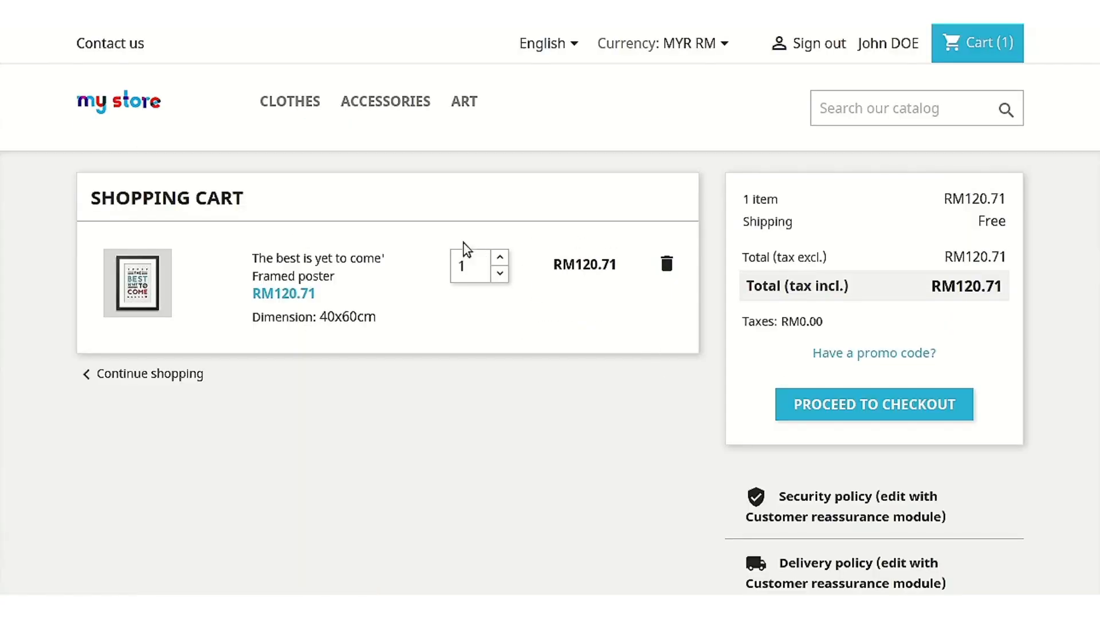
pyautogui.click(499, 255)
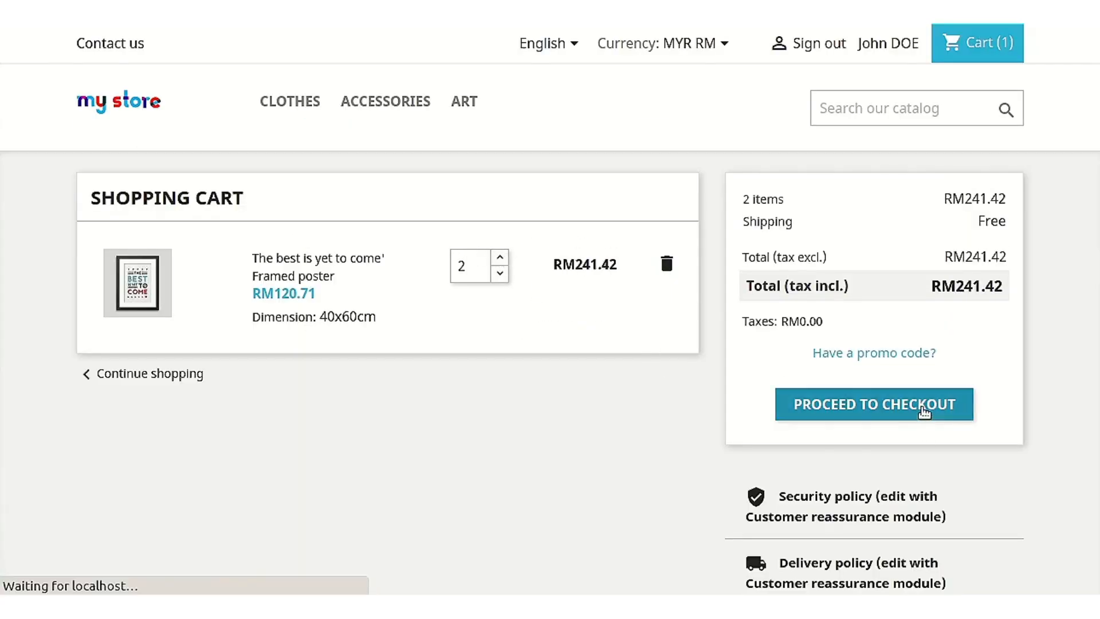
# Check out with My address, My carrier shipping and eGHL Payment, accepting terms, for RM270.56.
pyautogui.click(873, 405)
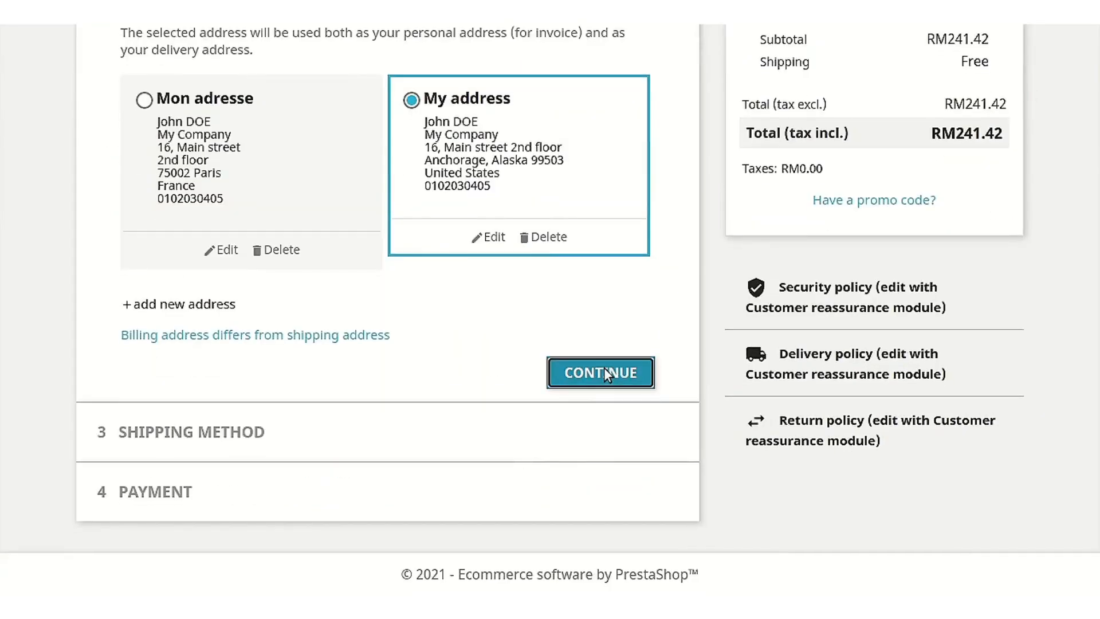
pyautogui.click(600, 371)
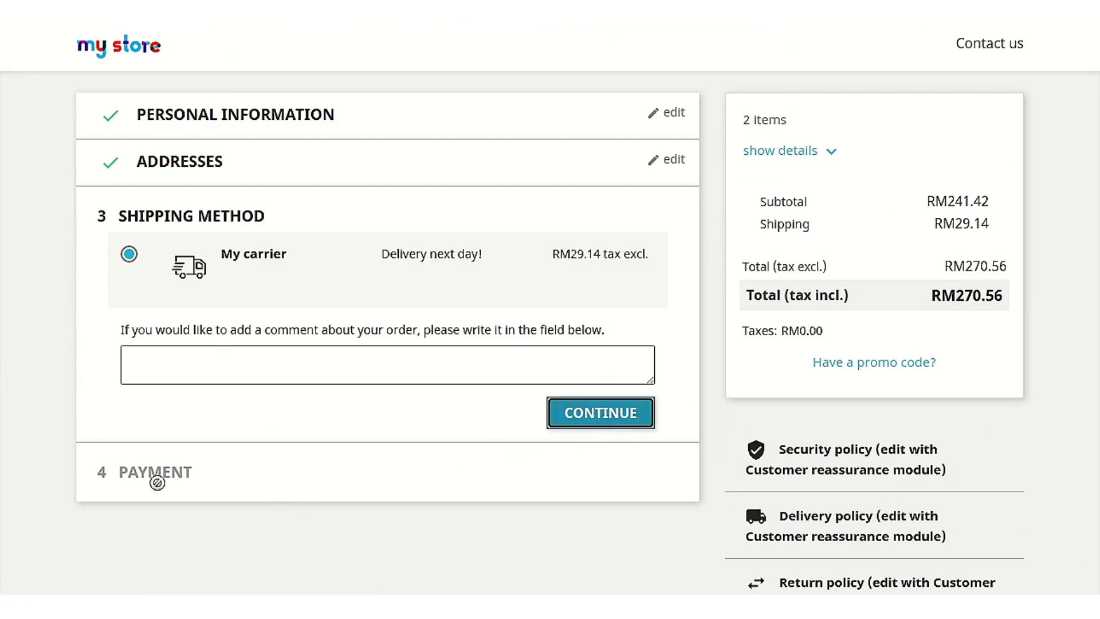
pyautogui.click(599, 412)
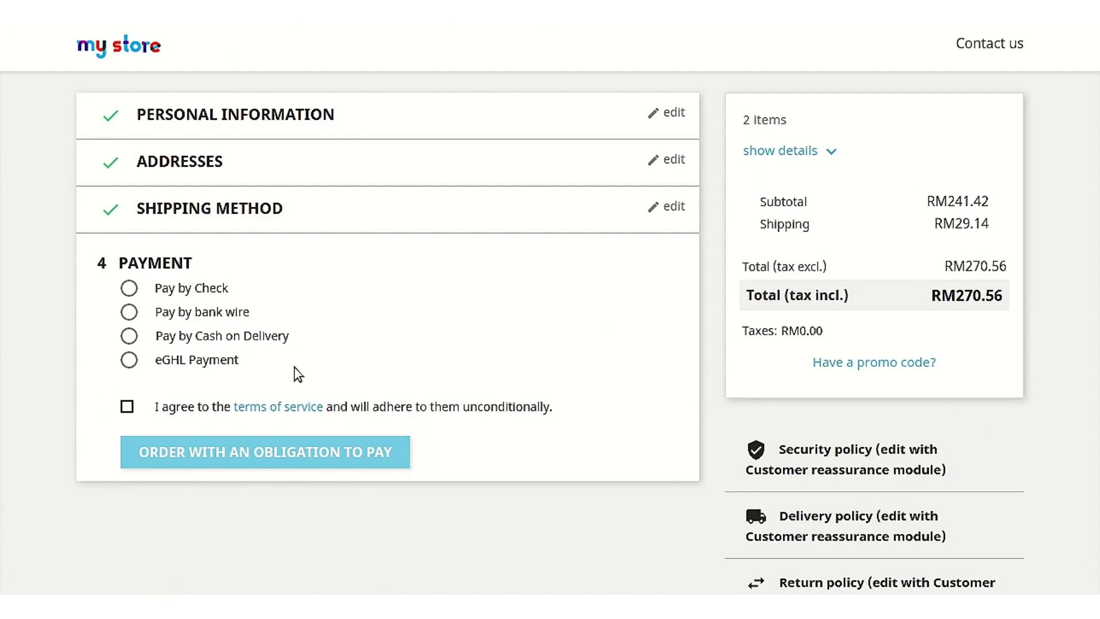
pyautogui.moveTo(104, 415)
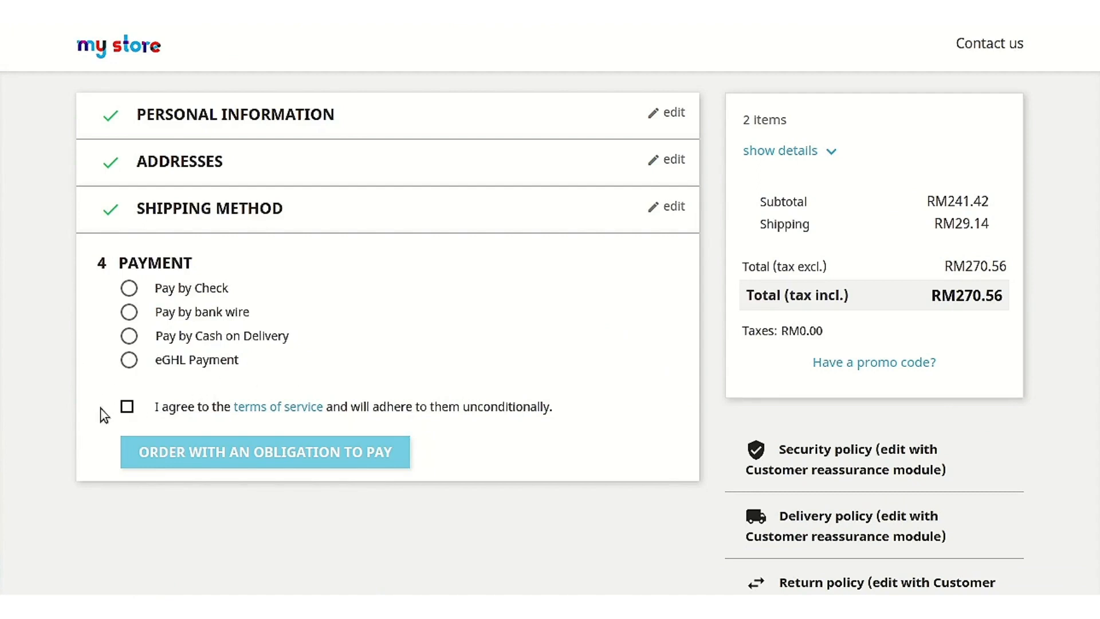
pyautogui.click(129, 359)
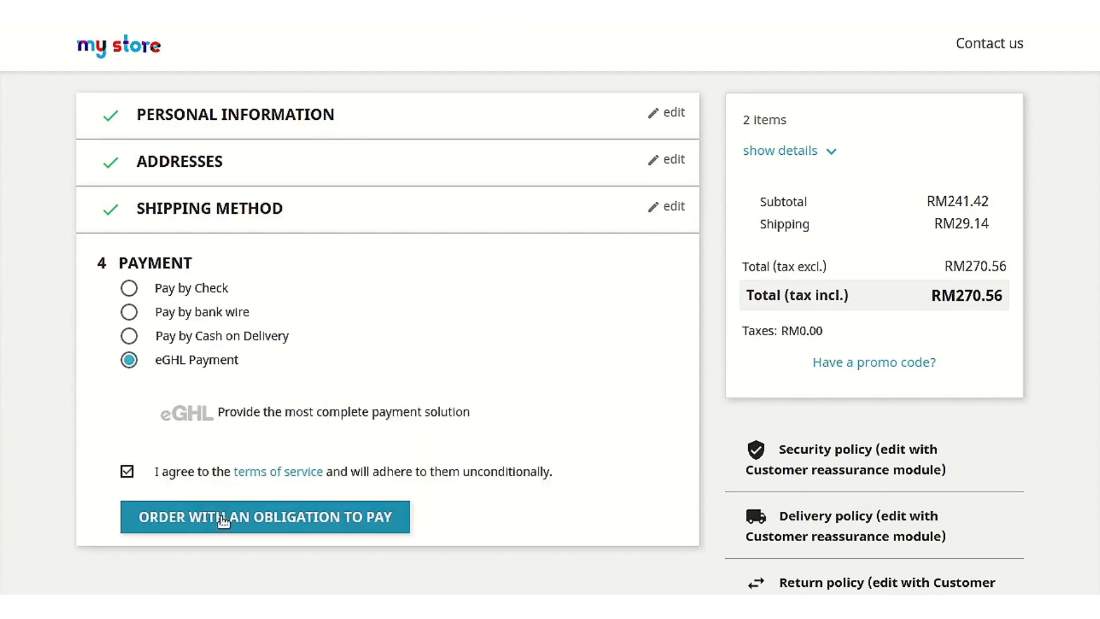
pyautogui.click(265, 517)
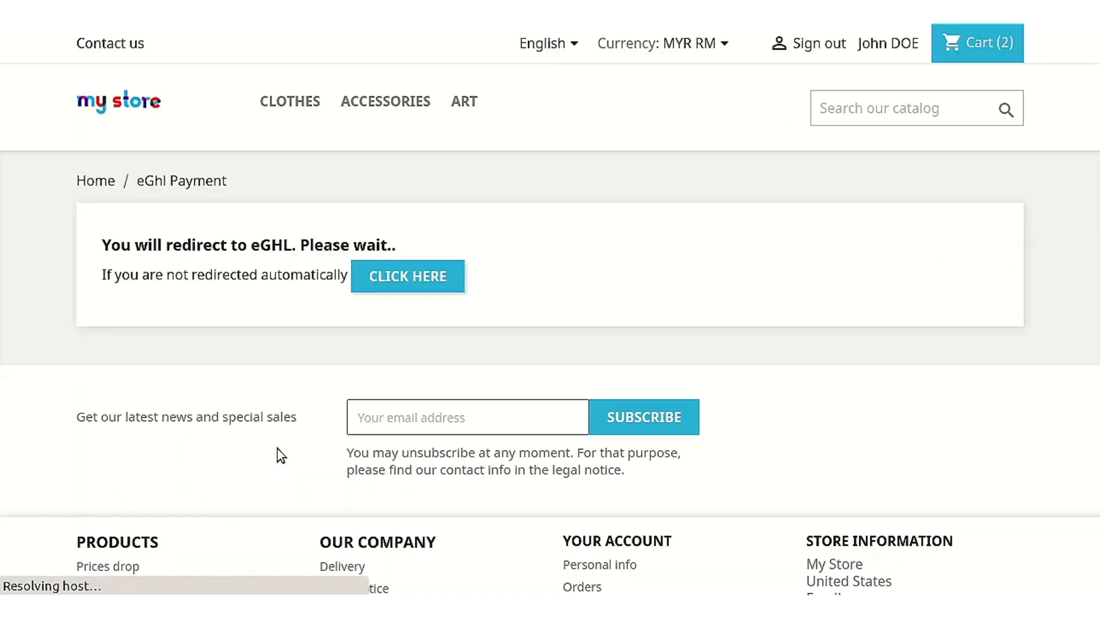
pyautogui.click(408, 276)
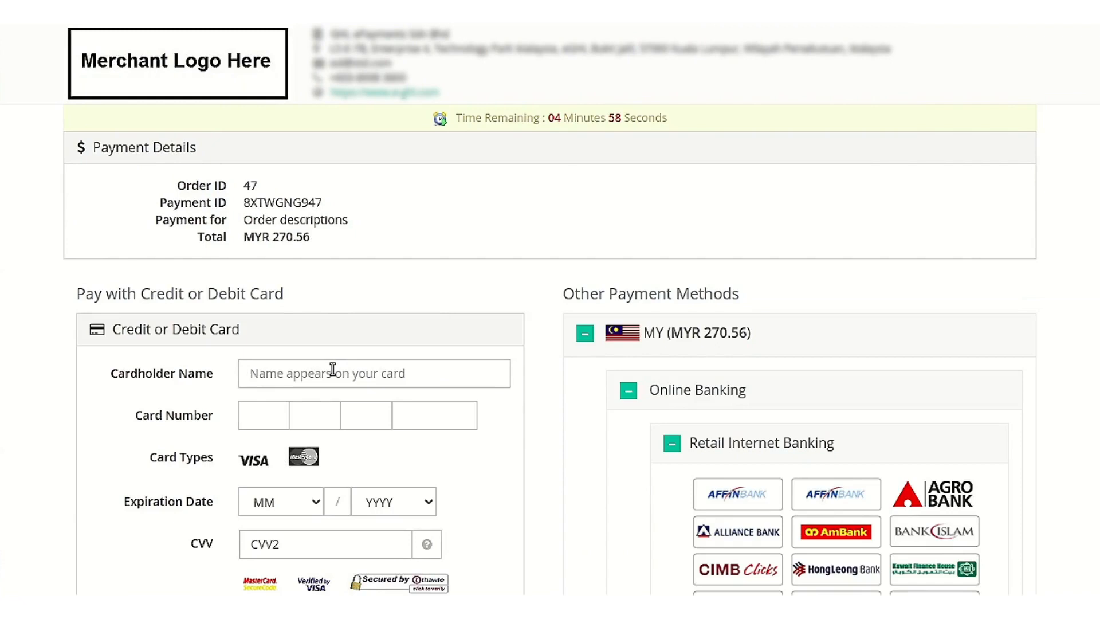
# Fill the eGHL card form for John Doe with card number and expiry 09/2024.
pyautogui.write('4444')
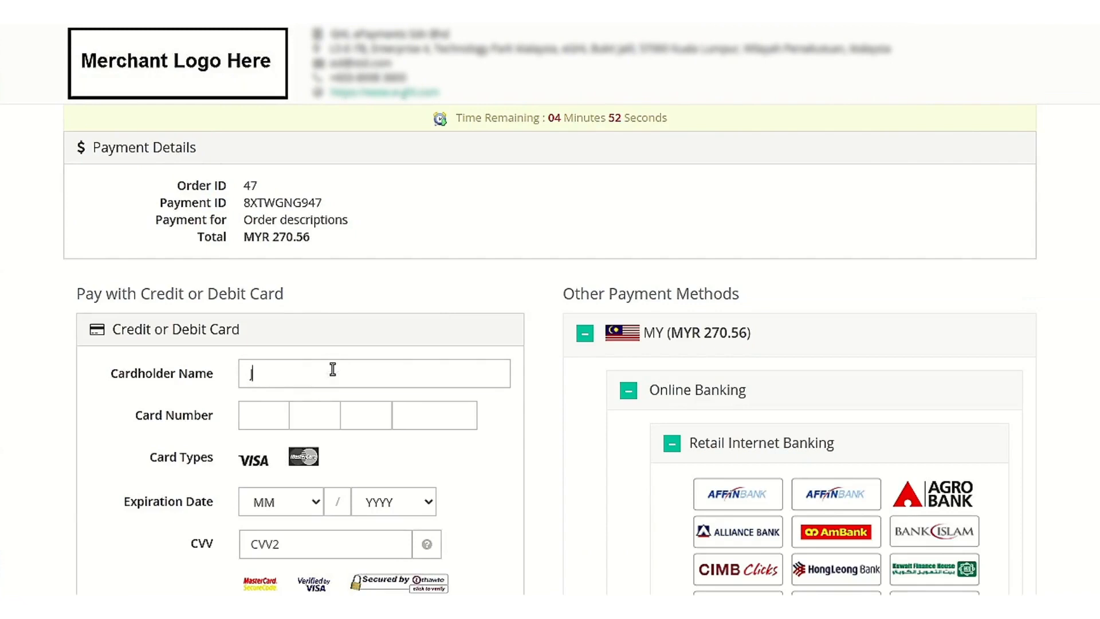
pyautogui.write('John Doe')
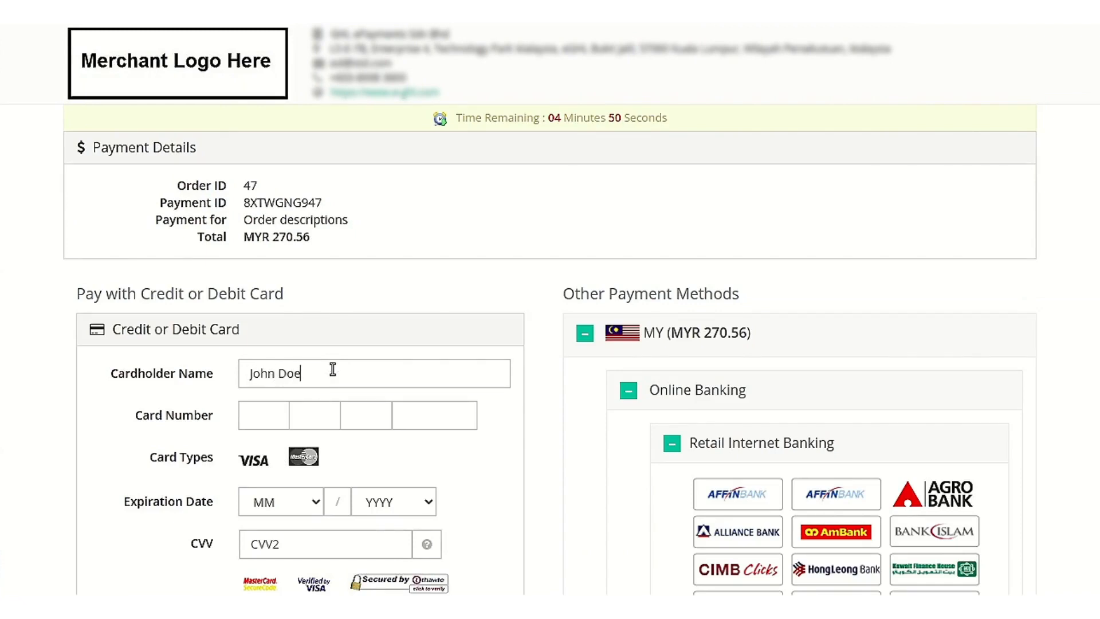
pyautogui.click(264, 415)
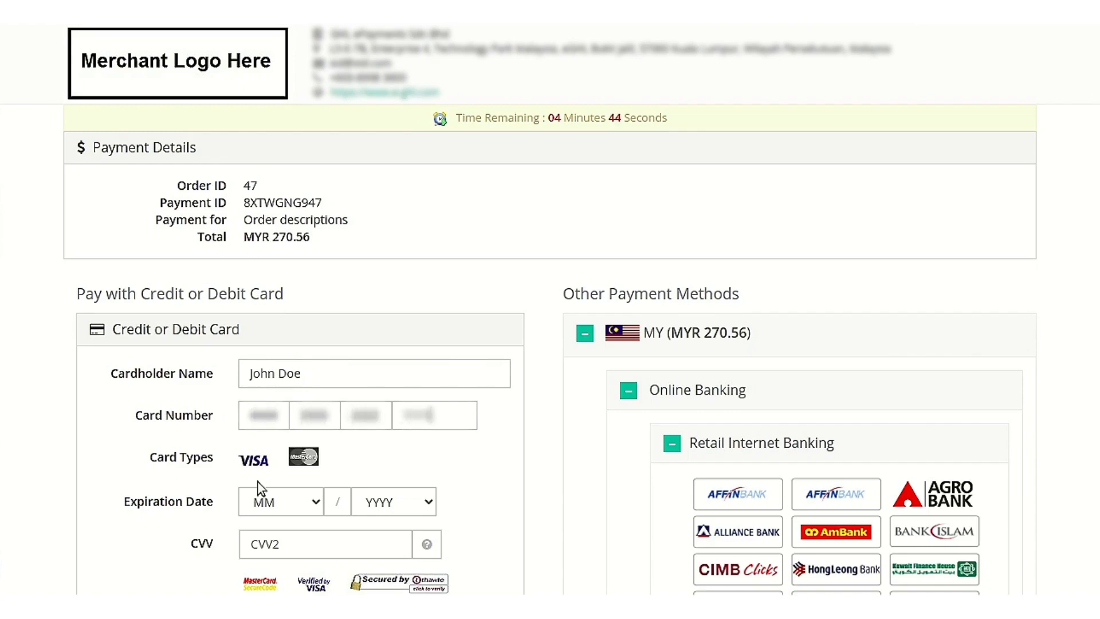
pyautogui.click(279, 500)
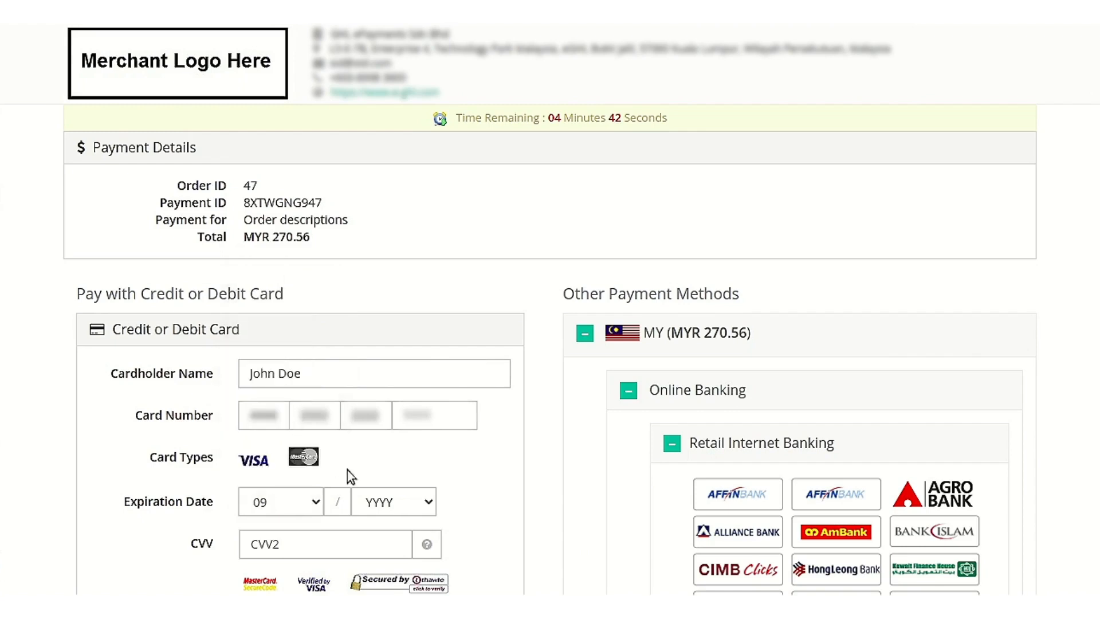
pyautogui.click(394, 501)
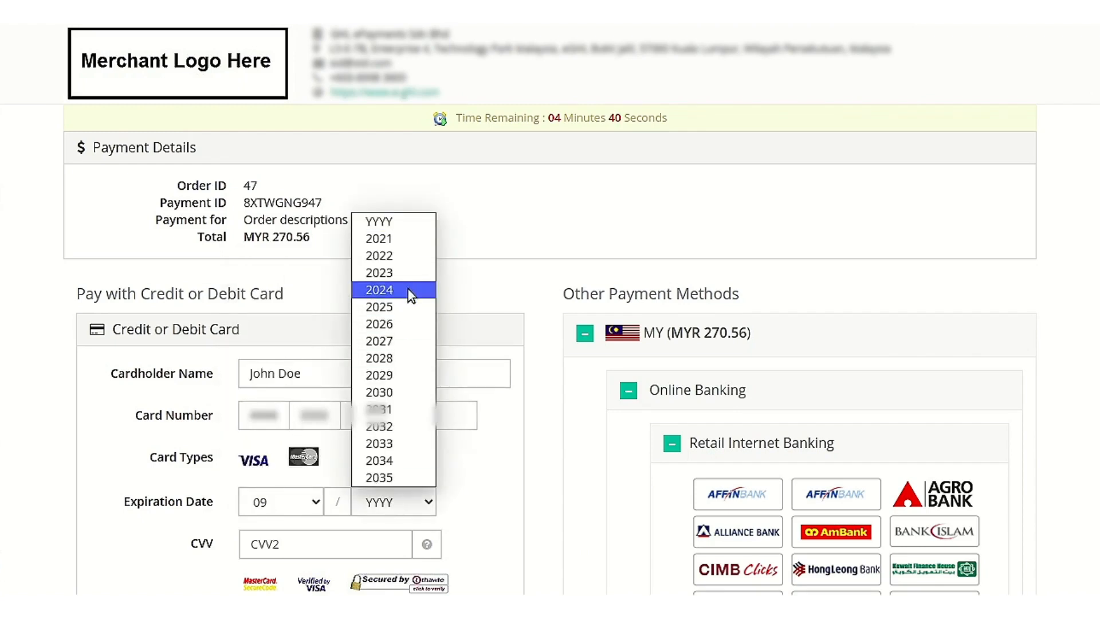
pyautogui.click(378, 290)
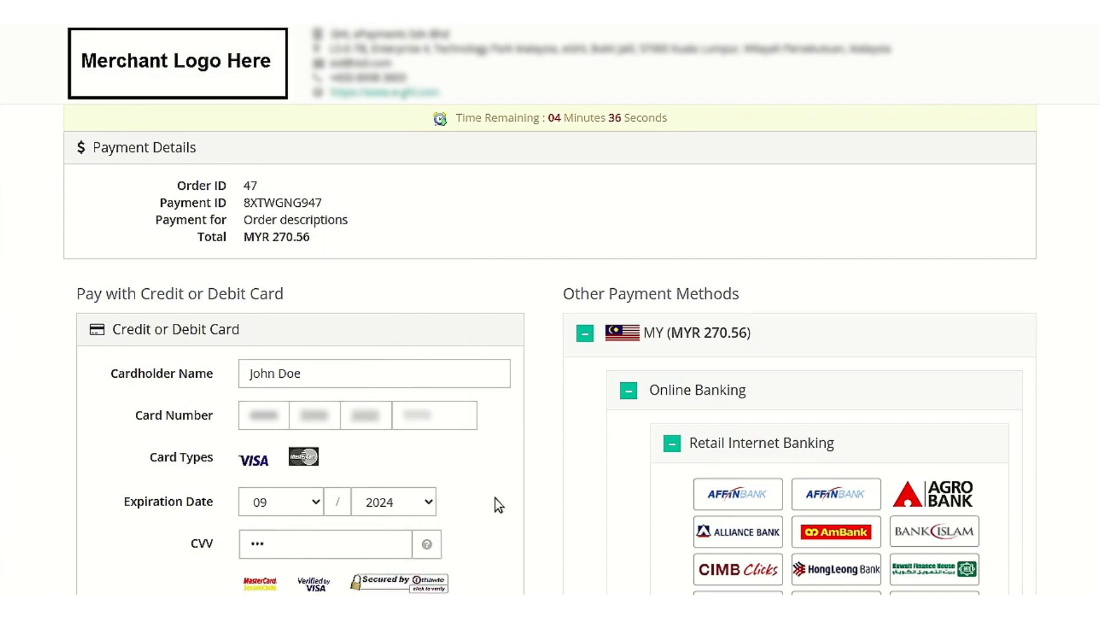
# Agree to save the payment details and submit the card payment.
pyautogui.scroll(-3)
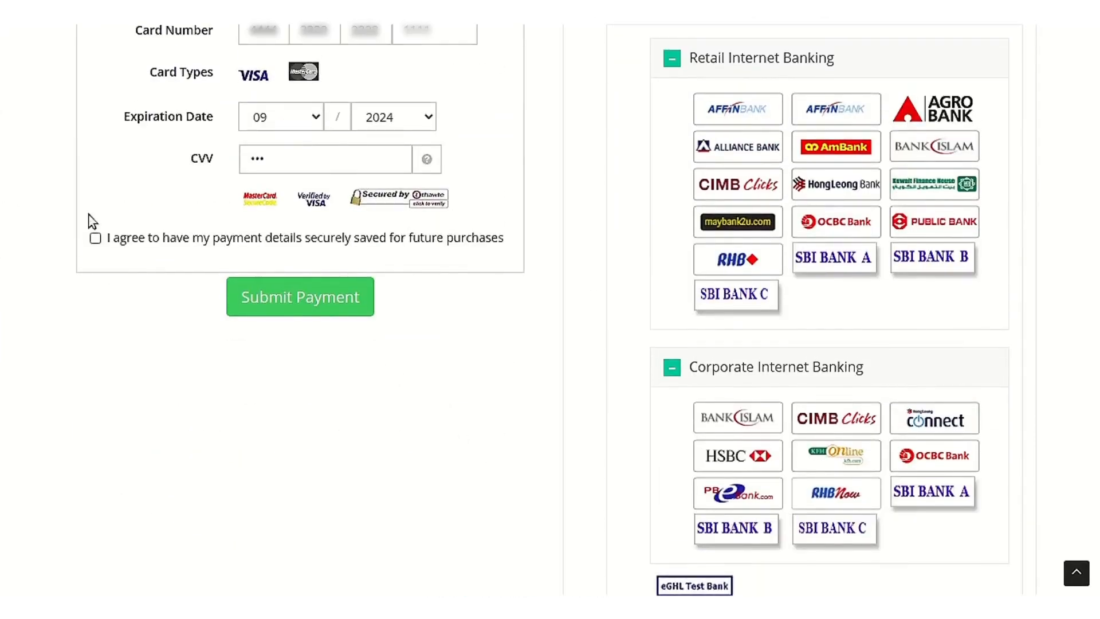
pyautogui.click(299, 295)
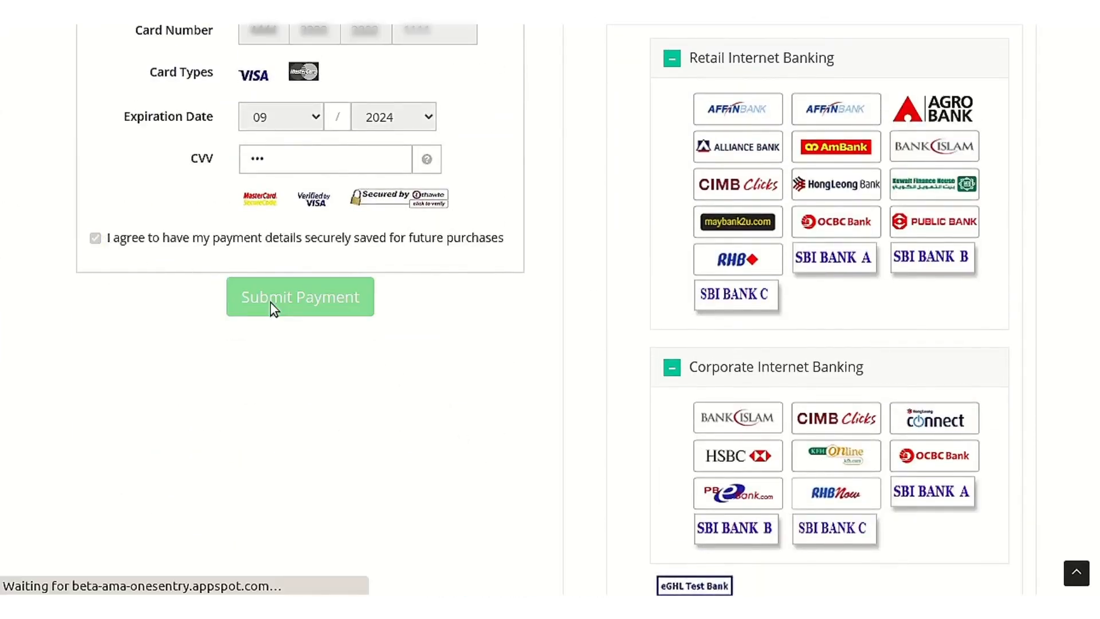
pyautogui.click(299, 296)
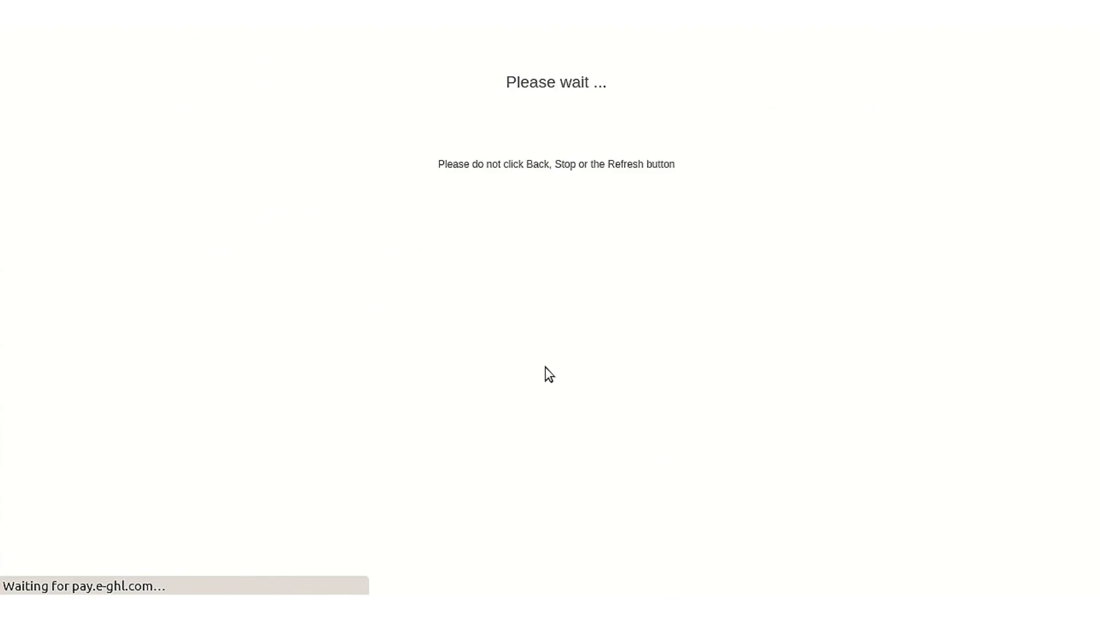
pyautogui.moveTo(545, 370)
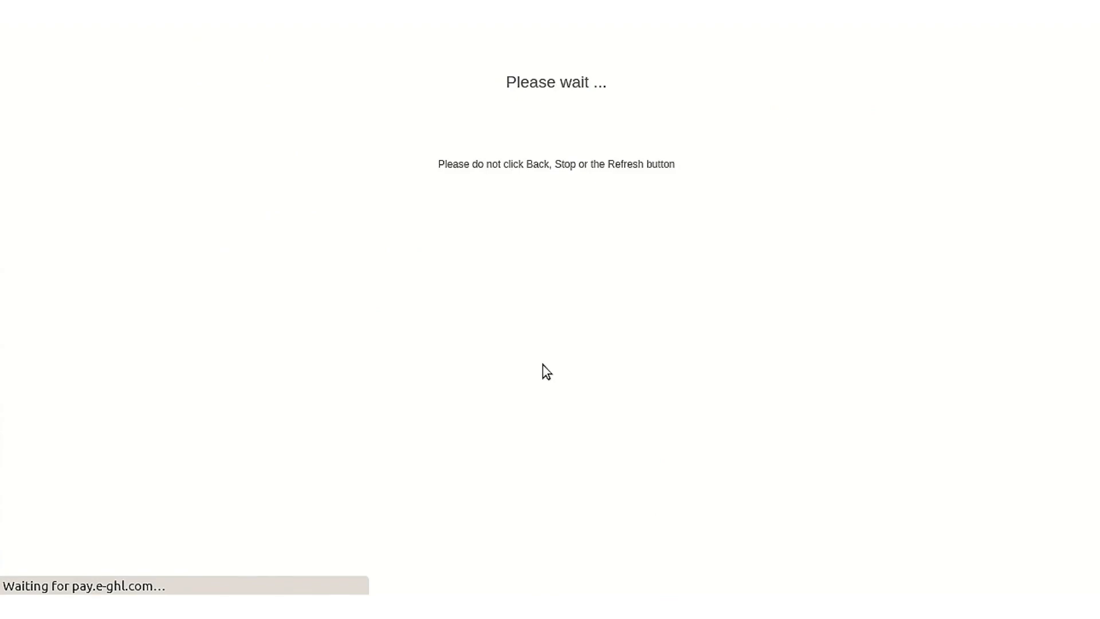
pyautogui.moveTo(542, 374)
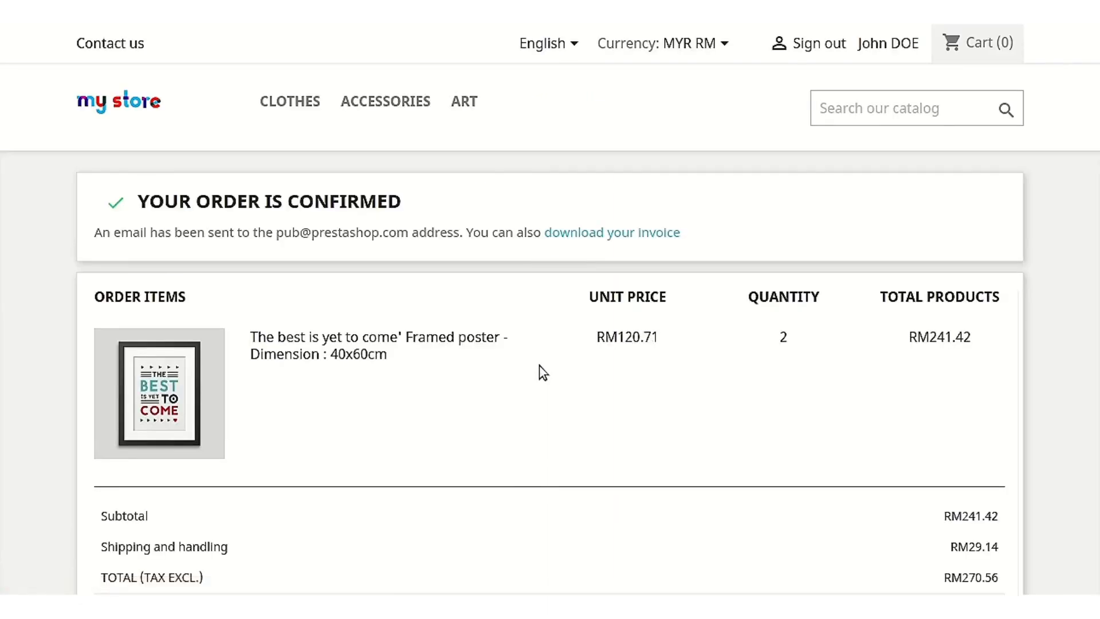
pyautogui.scroll(-3)
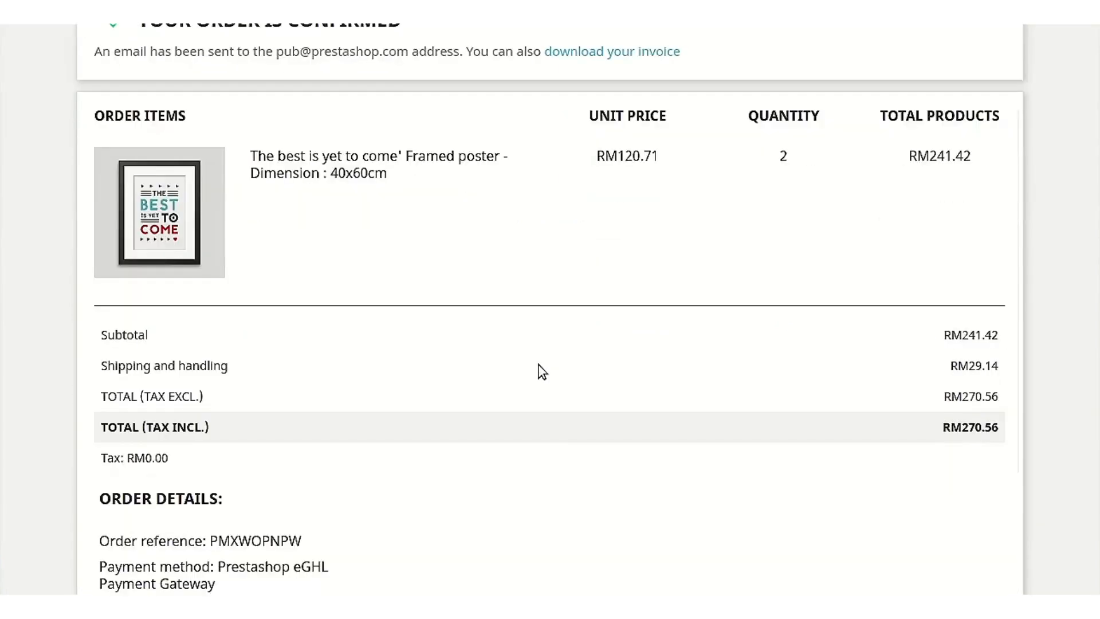
pyautogui.scroll(-3)
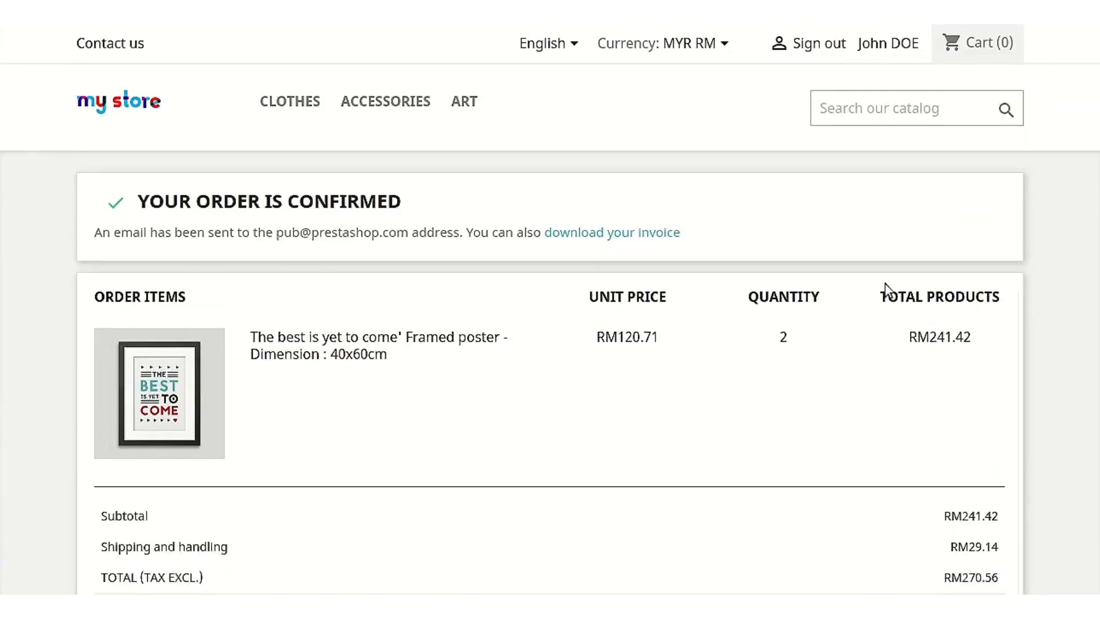
# From the account's Order History, view order PMXWOPNPW's details showing eGHL payment accepted.
pyautogui.click(887, 43)
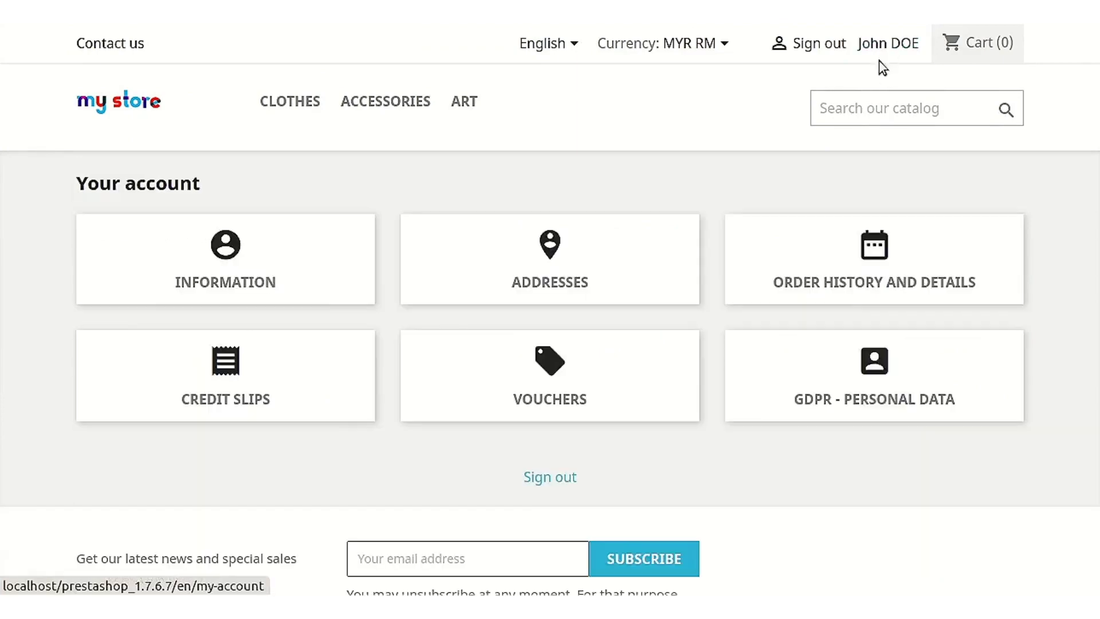
pyautogui.click(873, 260)
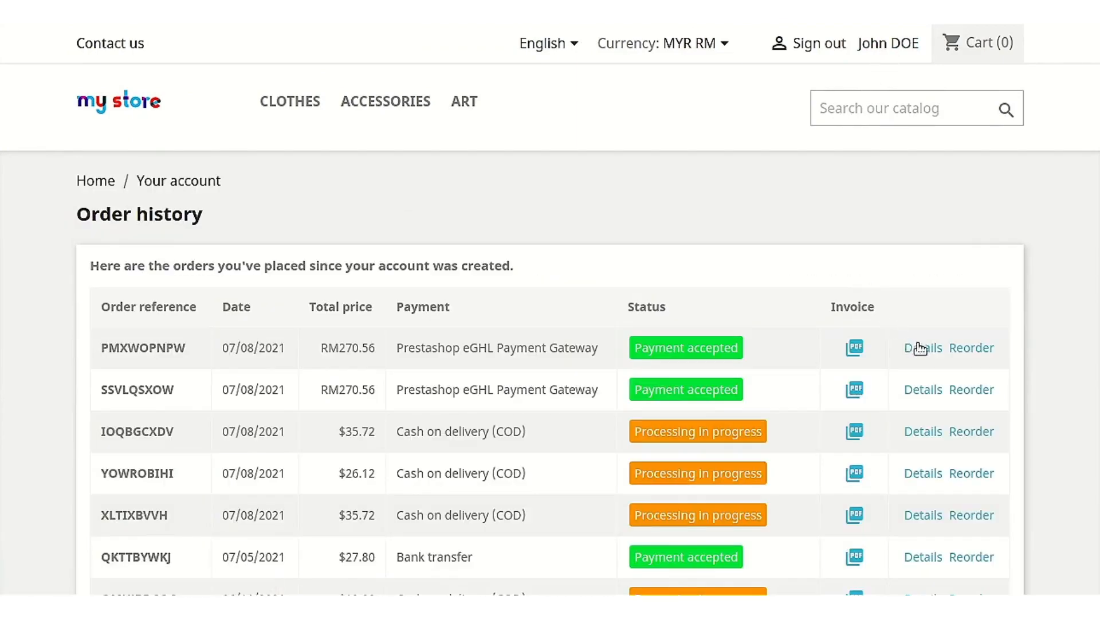
pyautogui.click(922, 348)
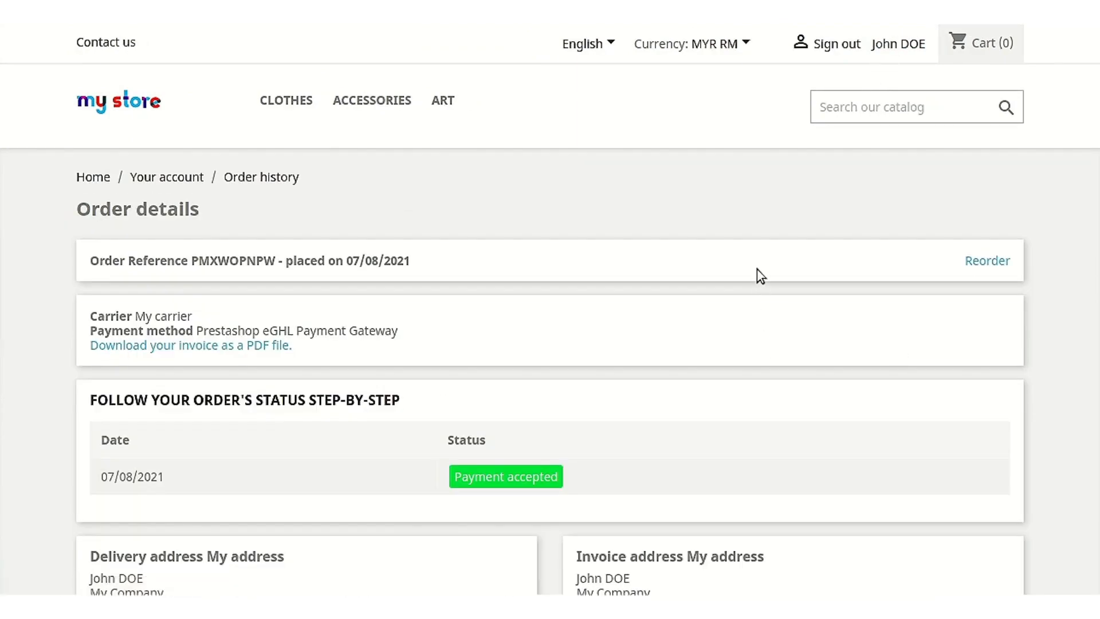
pyautogui.moveTo(197, 330); pyautogui.dragTo(356, 330)
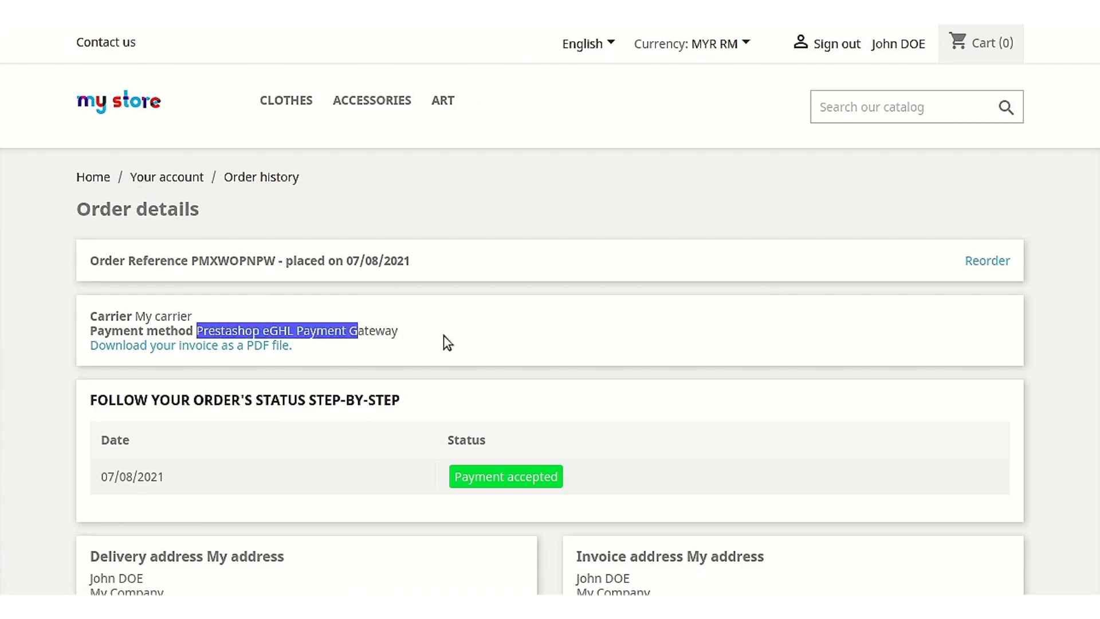
pyautogui.click(731, 187)
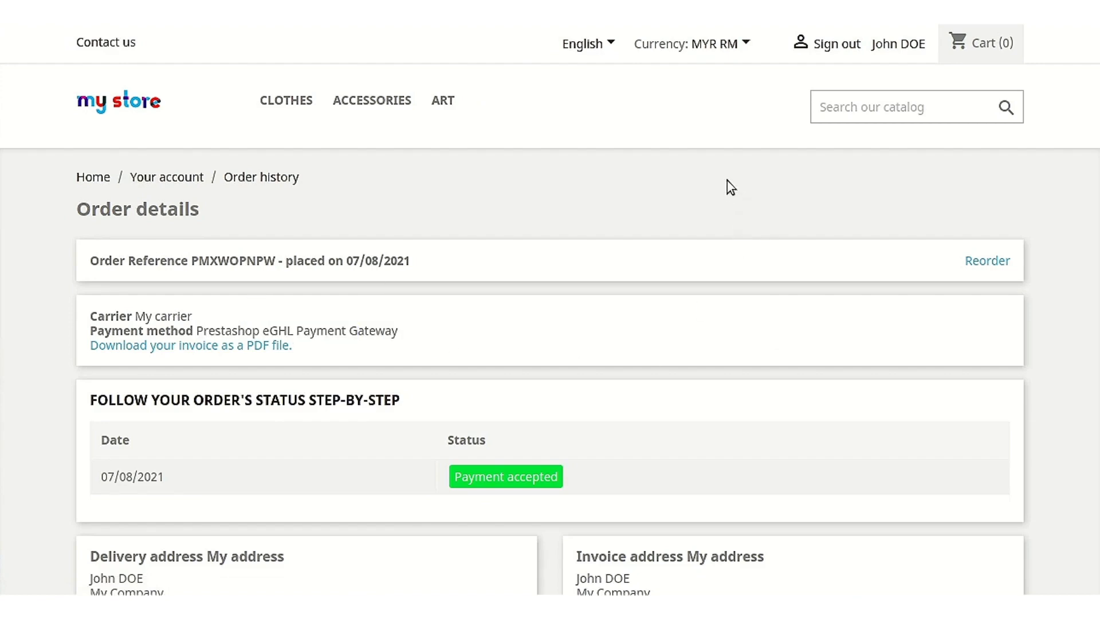
pyautogui.moveTo(727, 162)
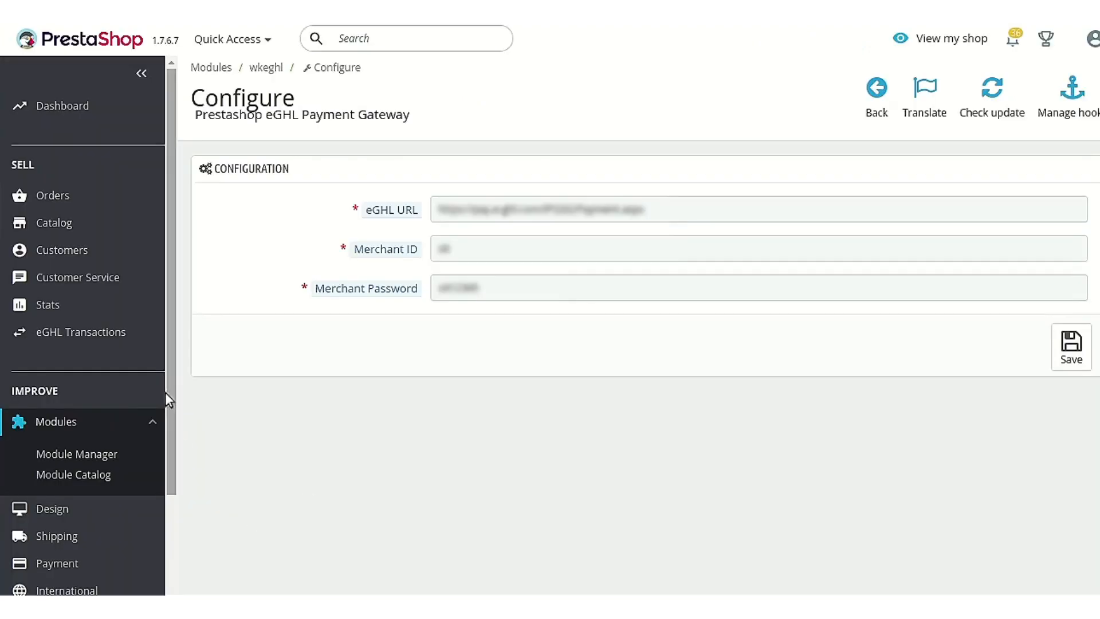
# Show the back-office Orders list with order PMXWOPNPW, RM270.56, Payment accepted via eGHL.
pyautogui.click(52, 194)
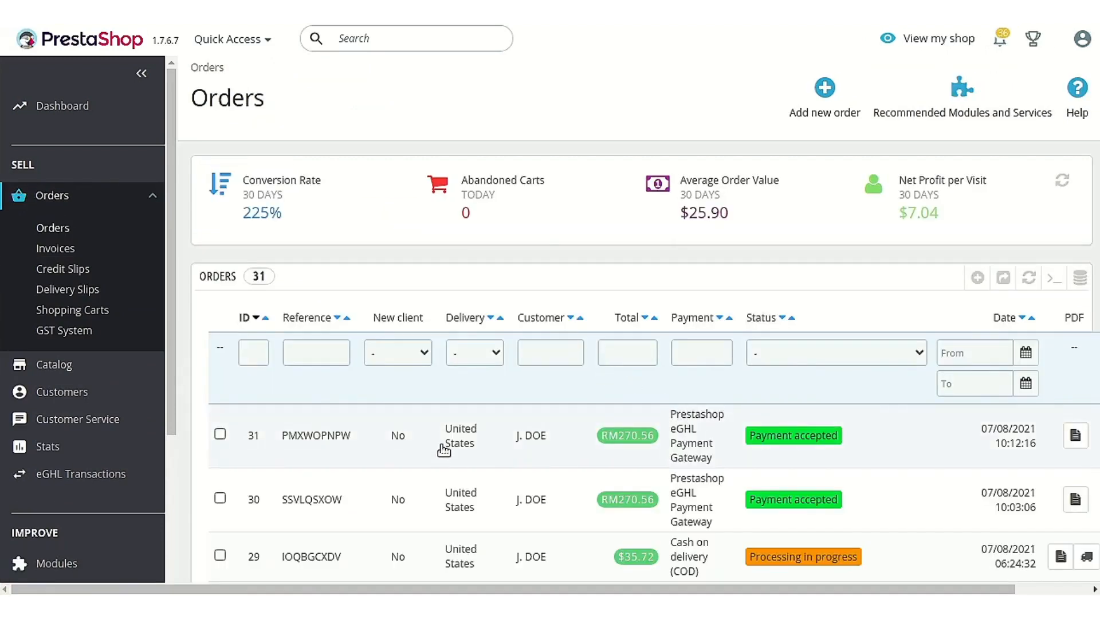
pyautogui.moveTo(648, 496)
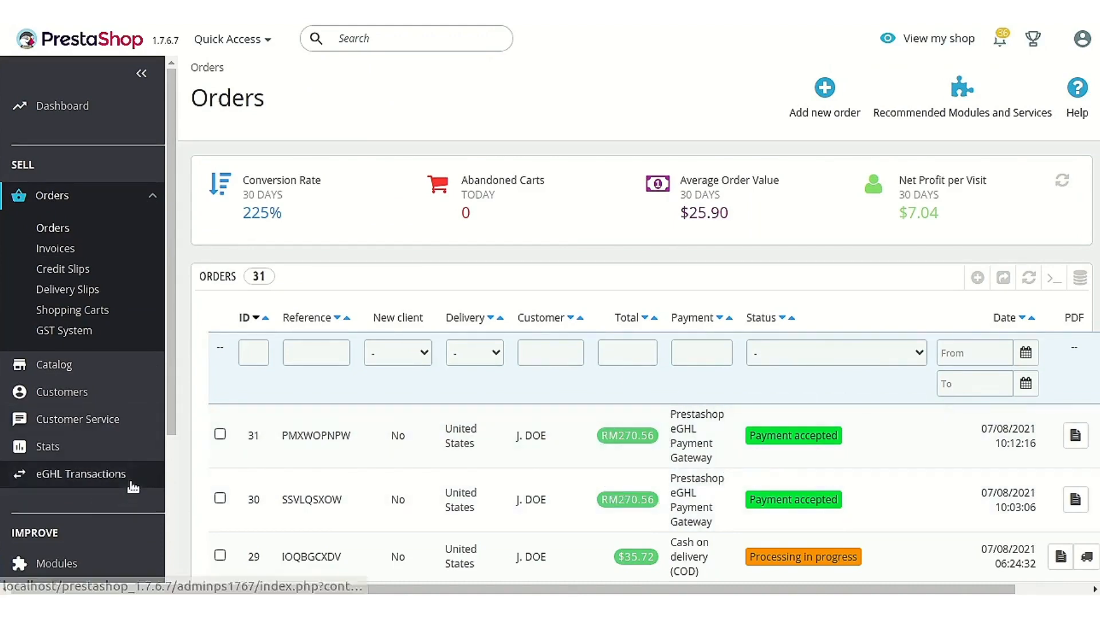
# From eGHL Transactions, view order SSVLQSXOW showing RM270.56 with Payment accepted.
pyautogui.click(80, 473)
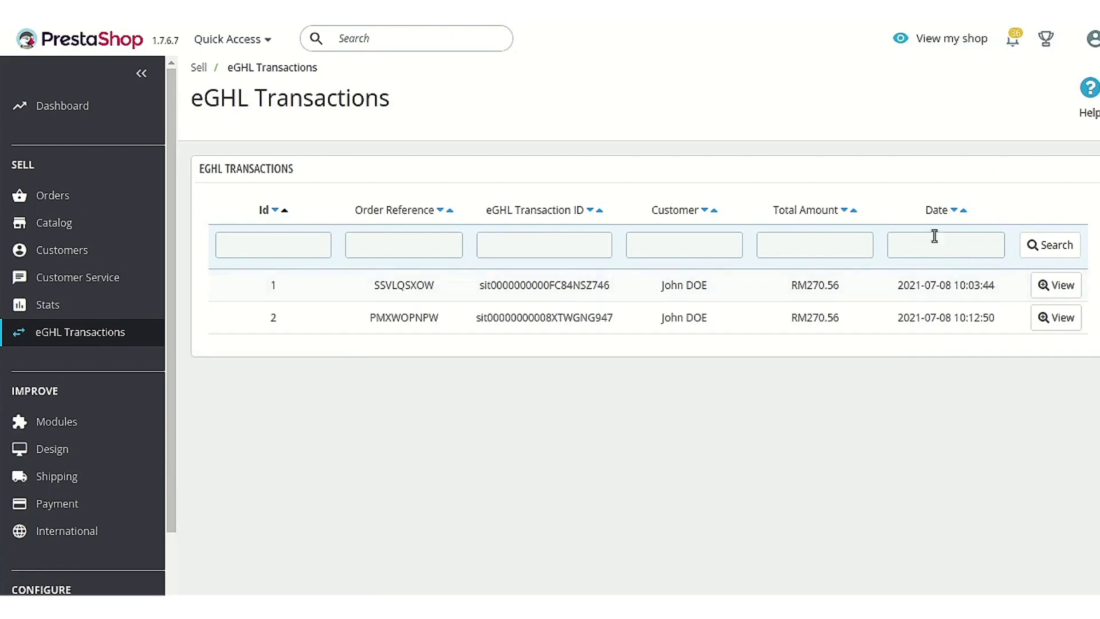
pyautogui.moveTo(1056, 286)
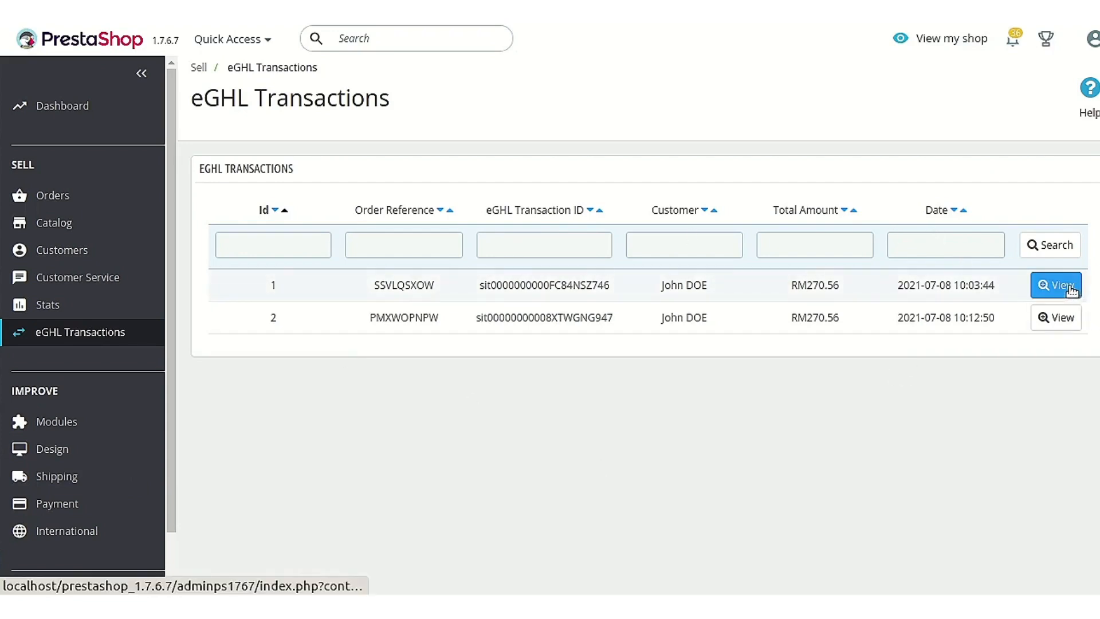
pyautogui.click(1056, 285)
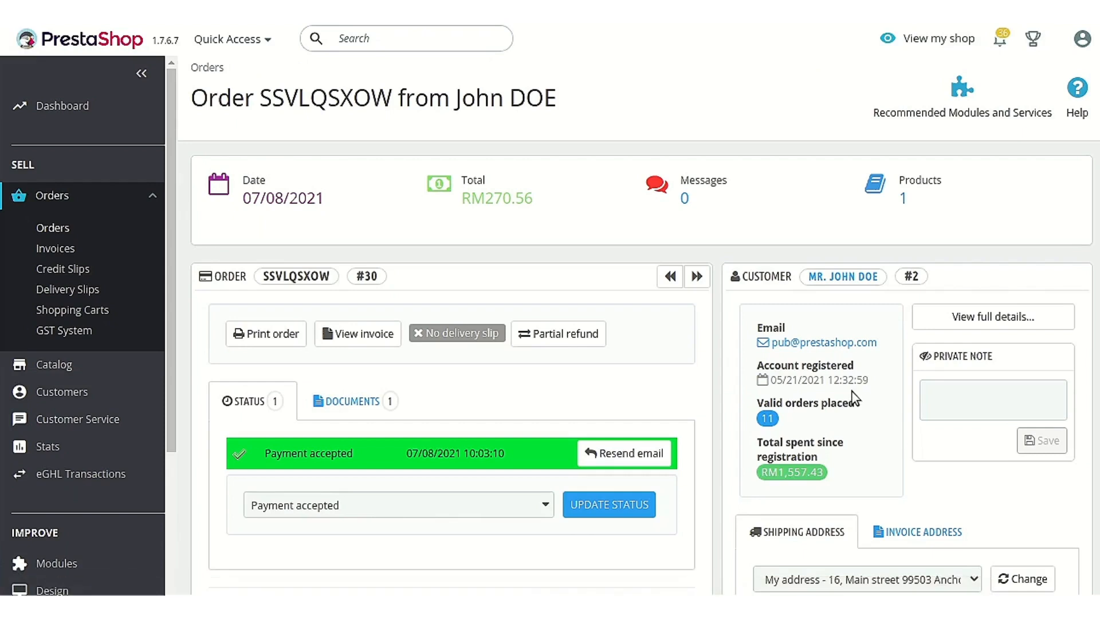
pyautogui.moveTo(447, 481)
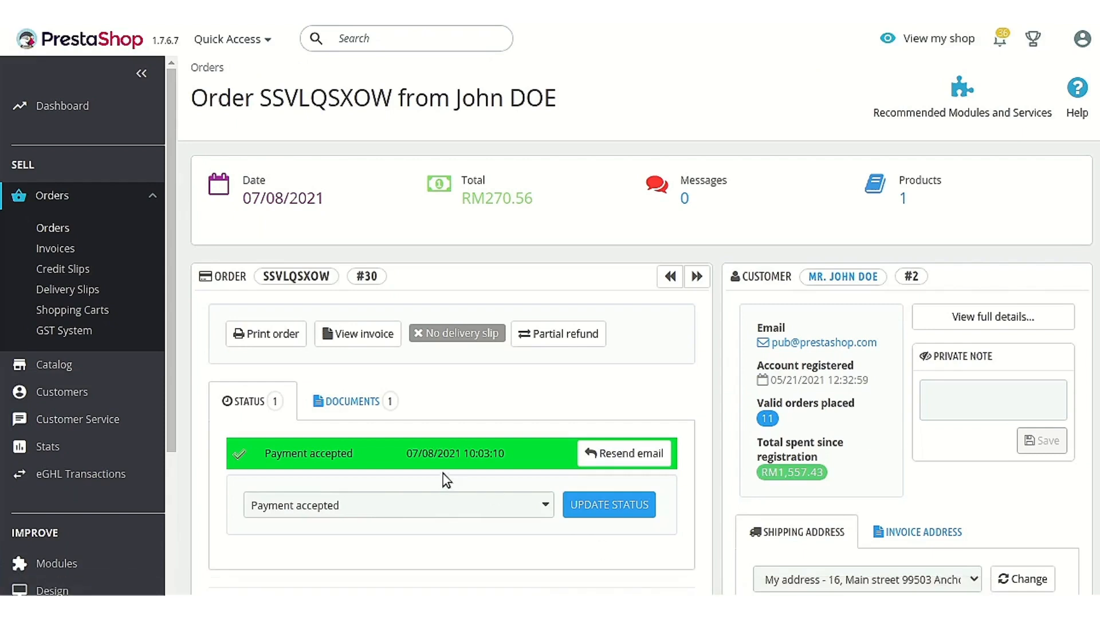
pyautogui.moveTo(630, 367)
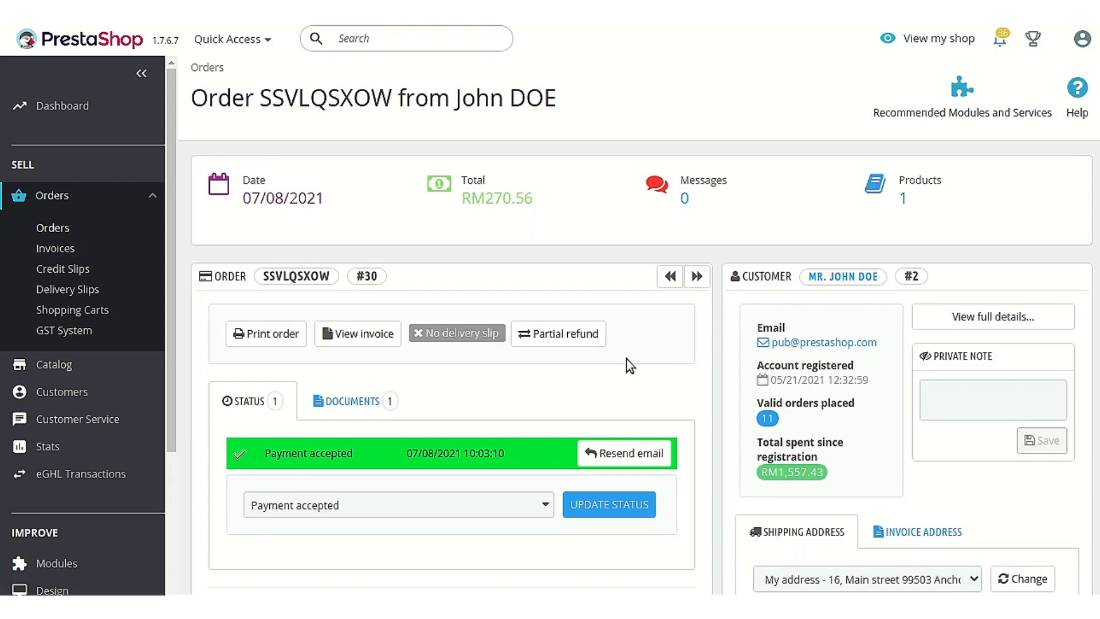
pyautogui.moveTo(631, 364)
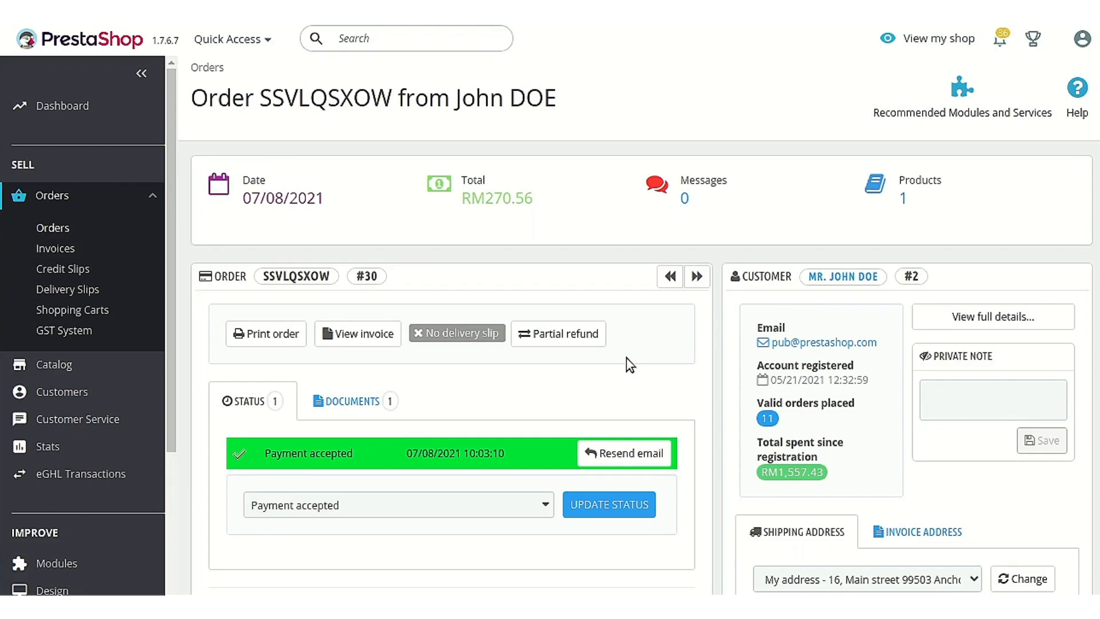